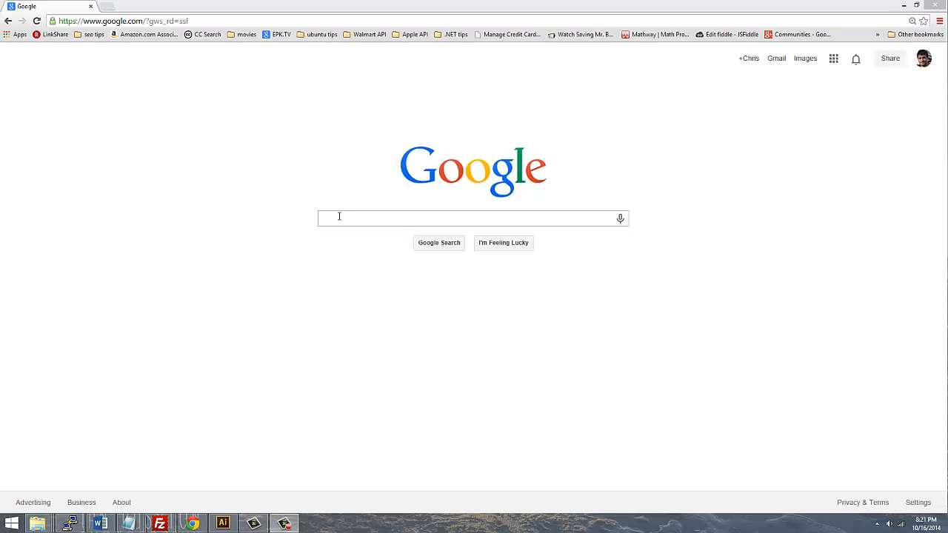
# - Search Google for python and download Python 3.4.2 from python.org's Downloads page
pyautogui.click(473, 217)
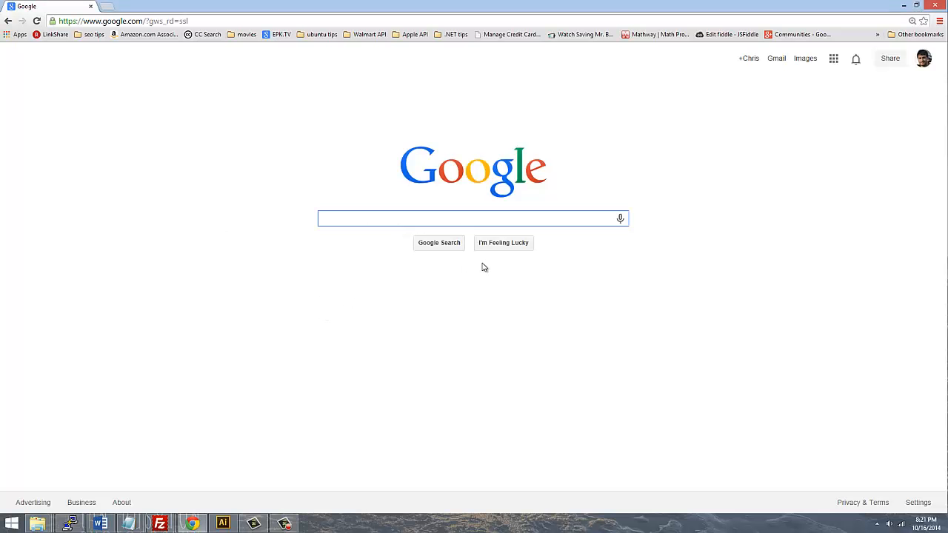
pyautogui.moveTo(343, 235)
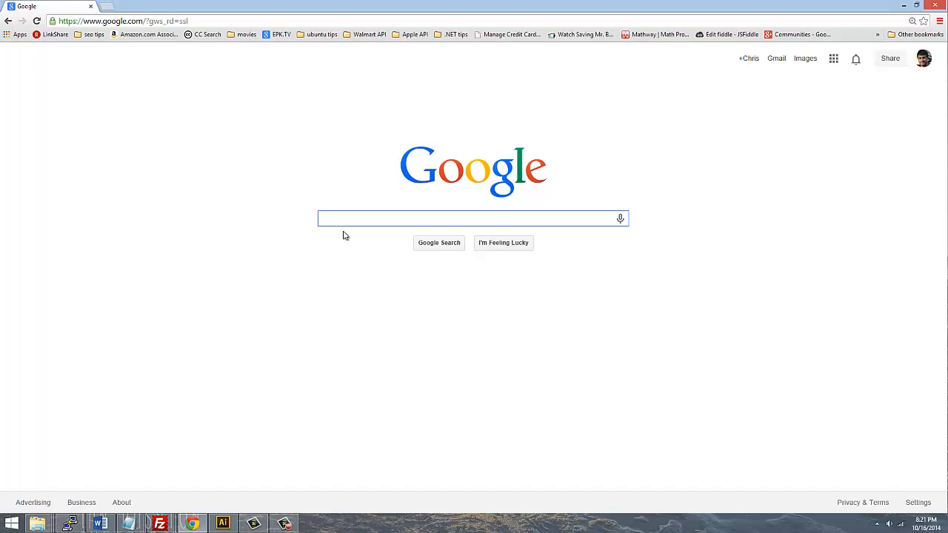
pyautogui.write('python')
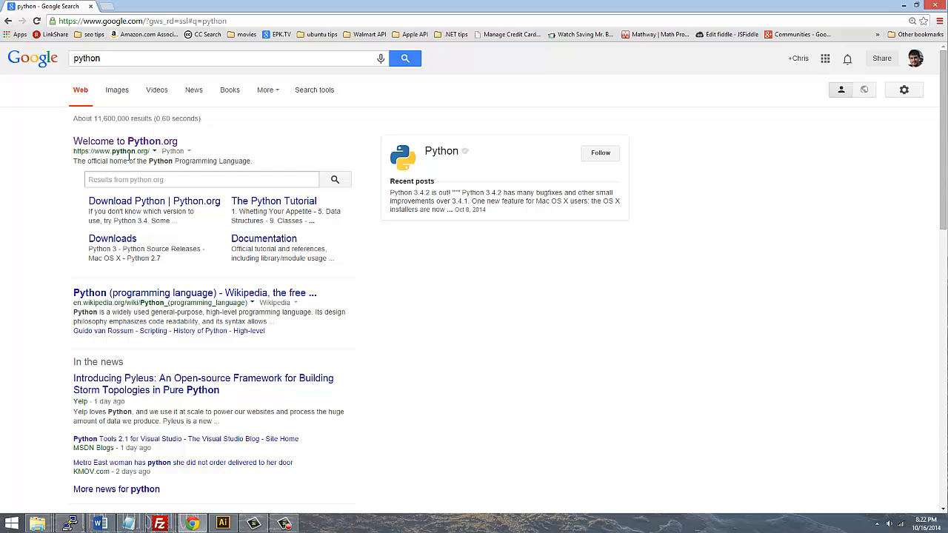
pyautogui.click(125, 140)
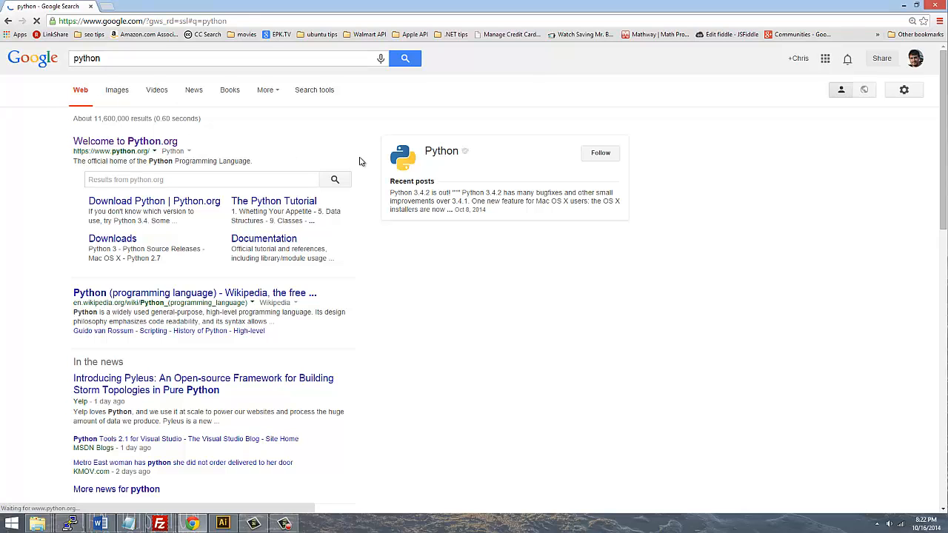
pyautogui.click(124, 141)
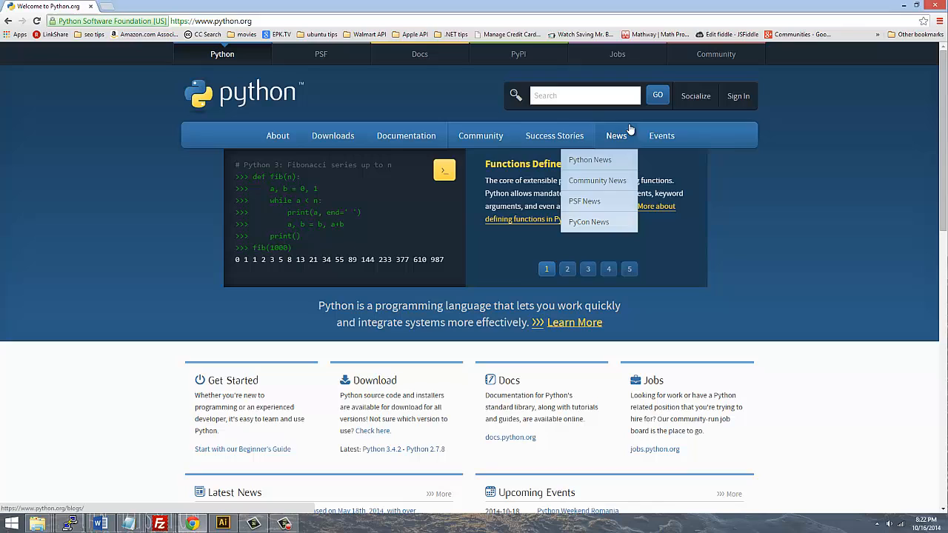
pyautogui.moveTo(330, 146)
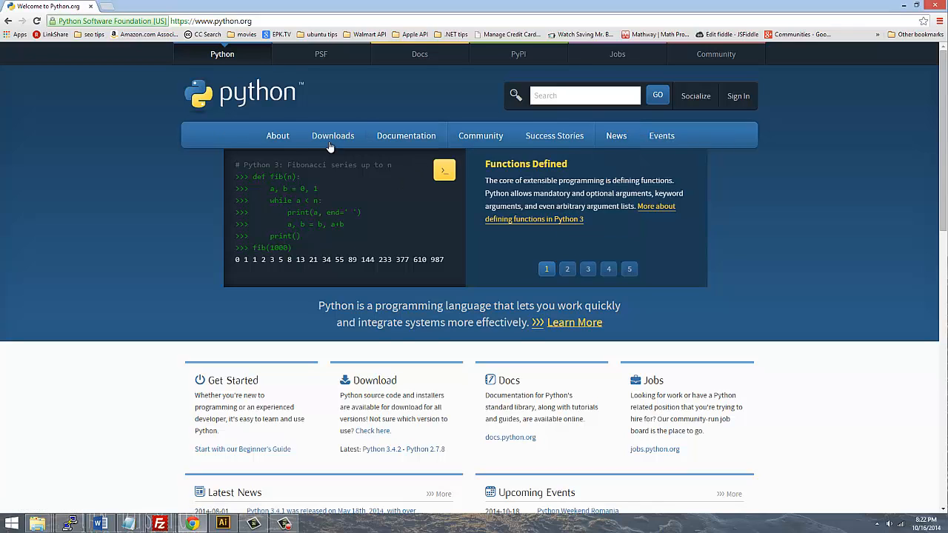
pyautogui.click(332, 136)
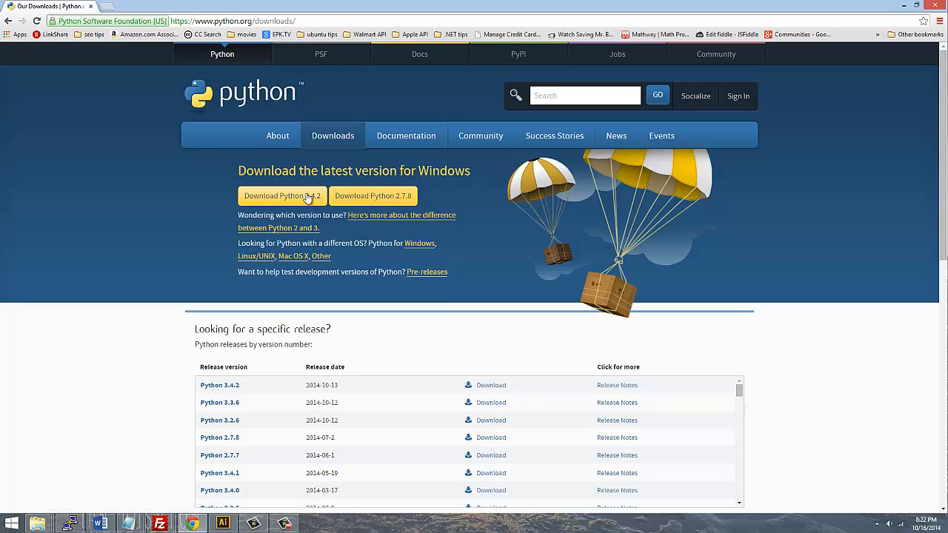
pyautogui.click(281, 196)
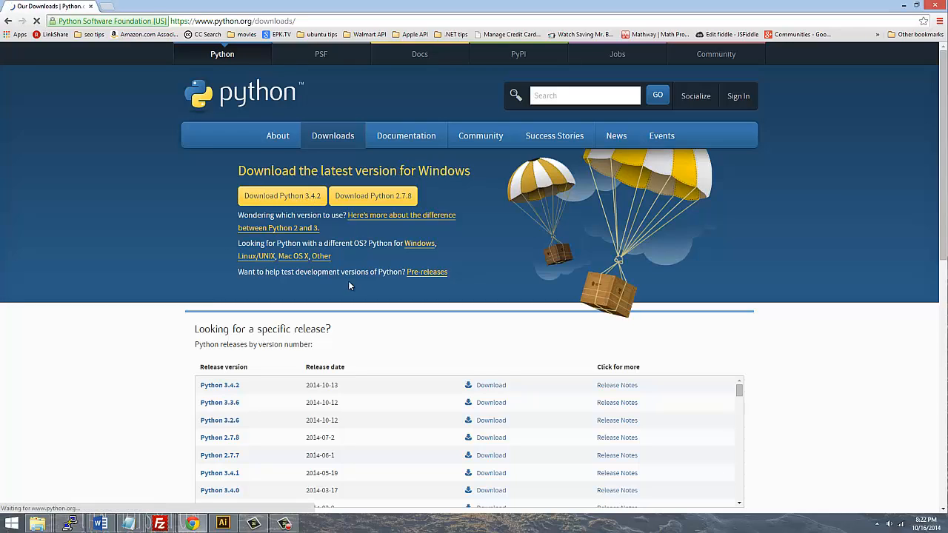
pyautogui.click(281, 196)
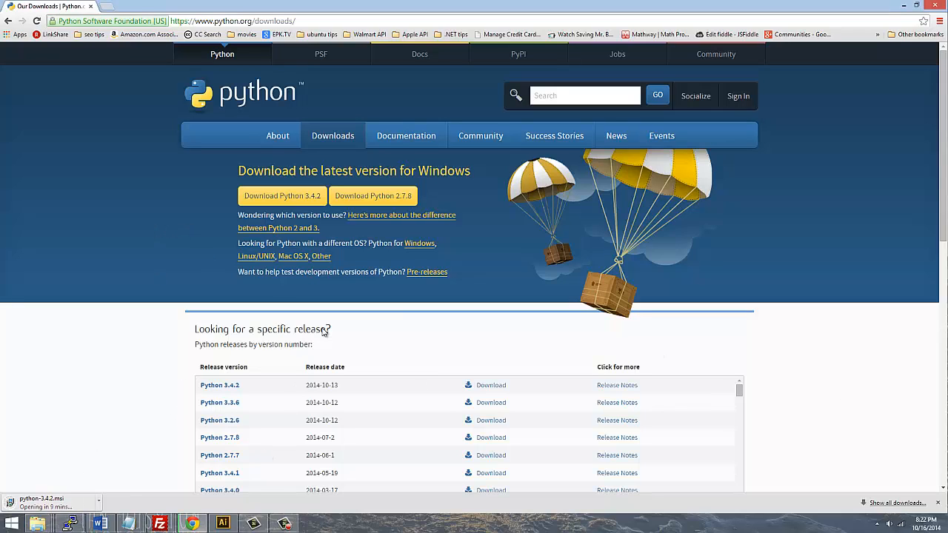
pyautogui.moveTo(447, 285)
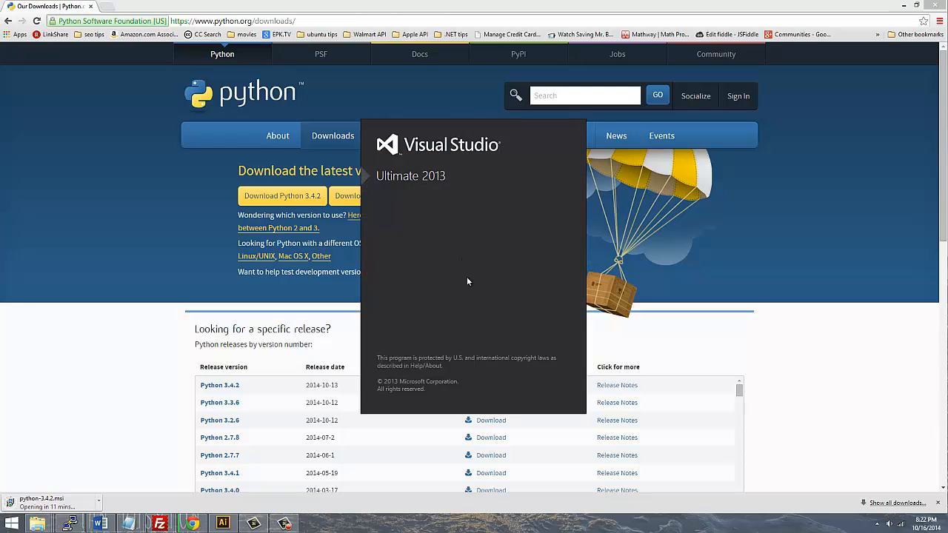
pyautogui.moveTo(550, 279)
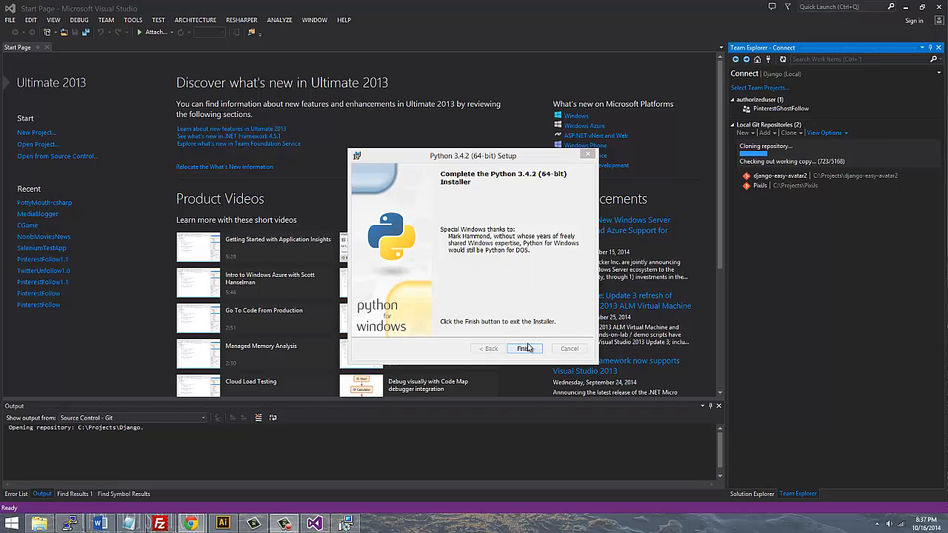
# - Close the completed Python 3.4.2 (64-bit) installer with Finish
pyautogui.click(524, 349)
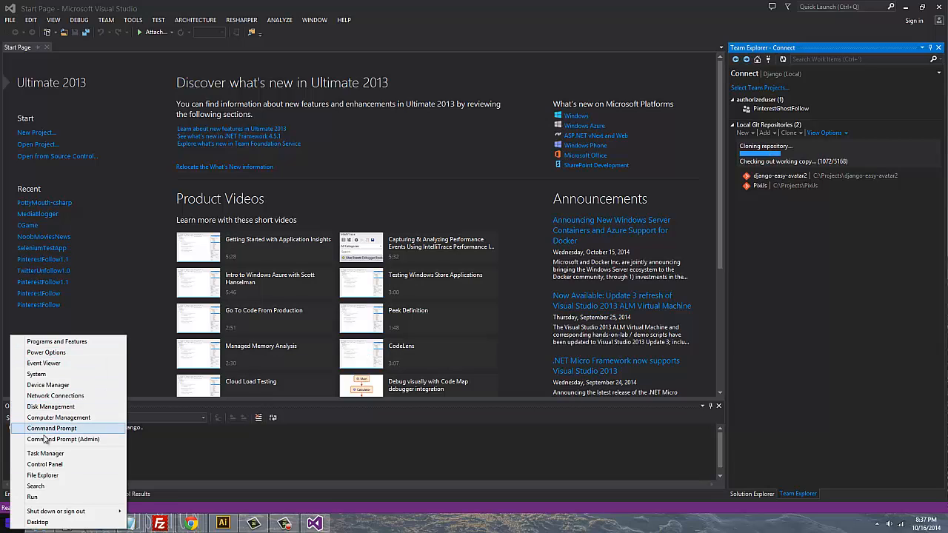
# - Open Command Prompt from the Win+X menu and run python
pyautogui.click(51, 428)
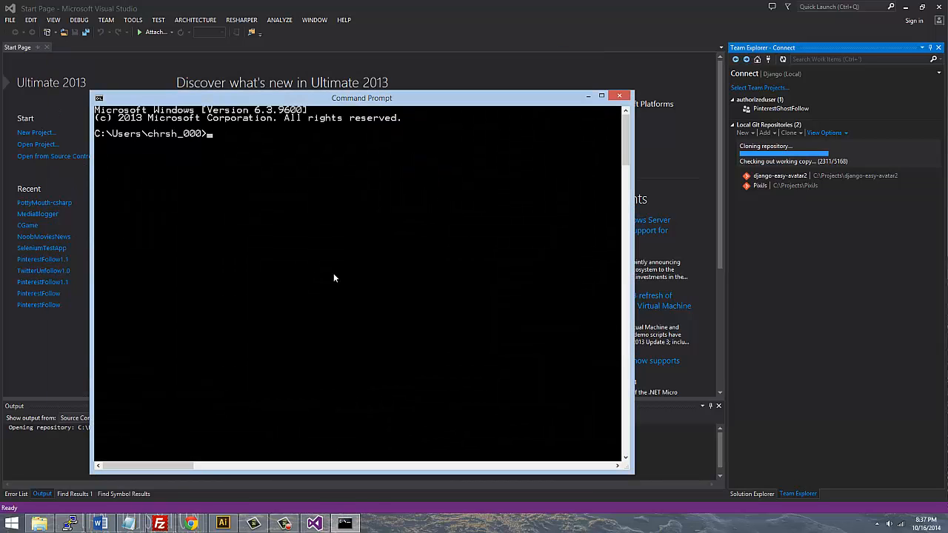
pyautogui.write('python')
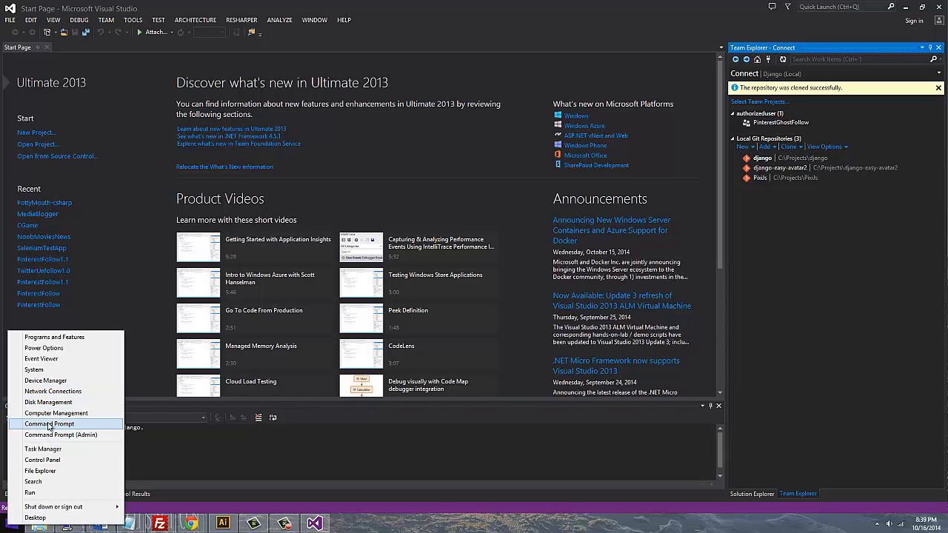
# - Go through System and Security, System and Advanced system settings to Environment Variables
pyautogui.click(41, 459)
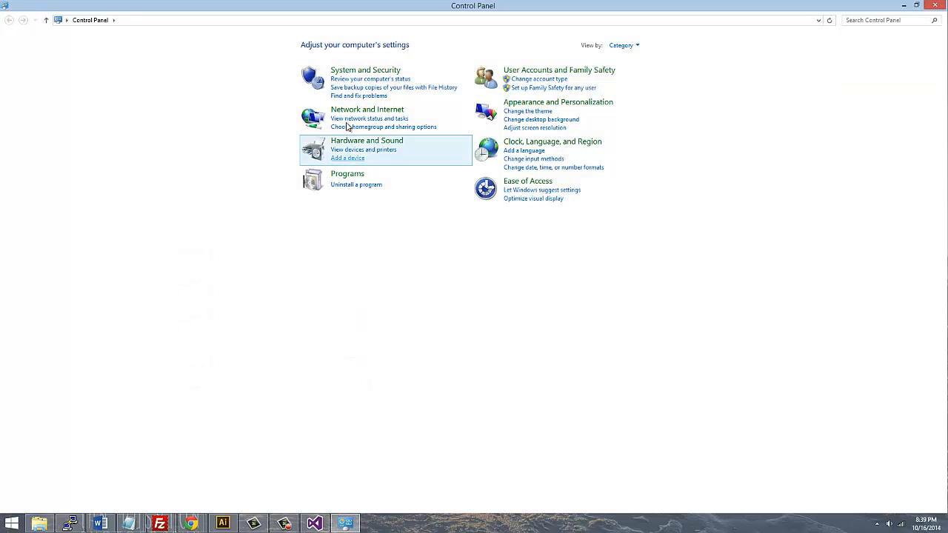
pyautogui.click(365, 70)
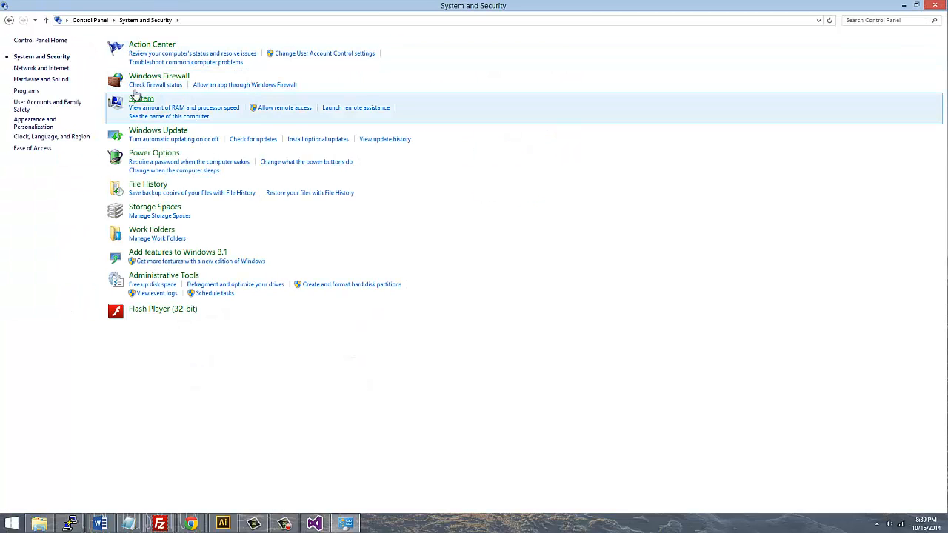
pyautogui.click(142, 97)
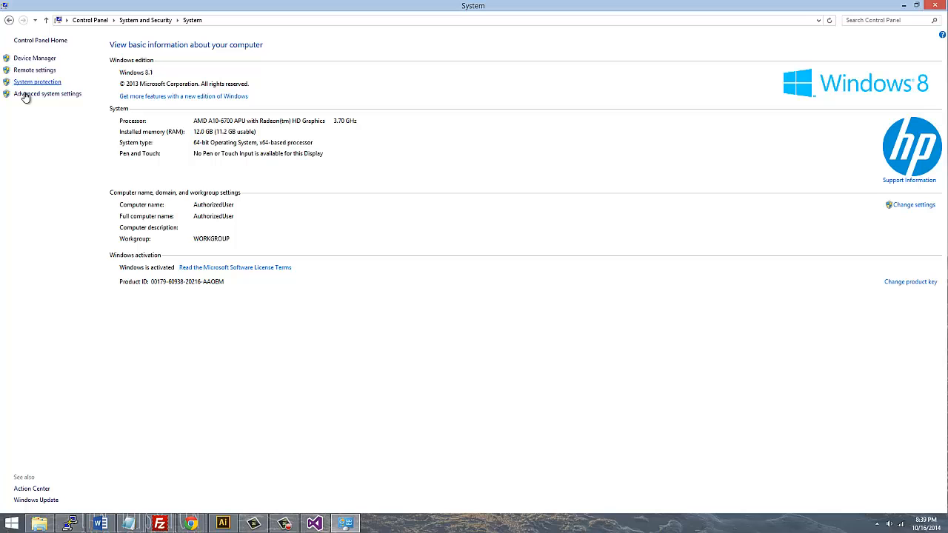
pyautogui.click(48, 93)
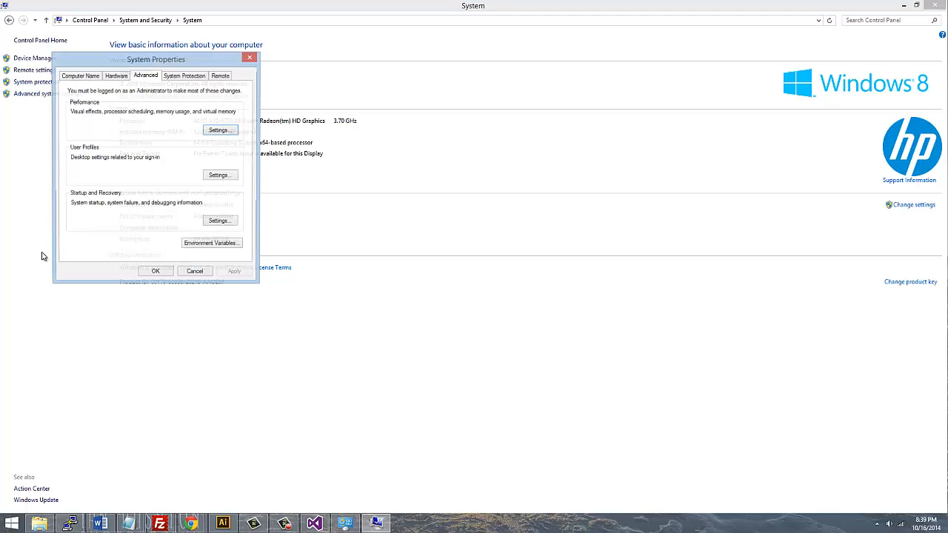
pyautogui.click(211, 243)
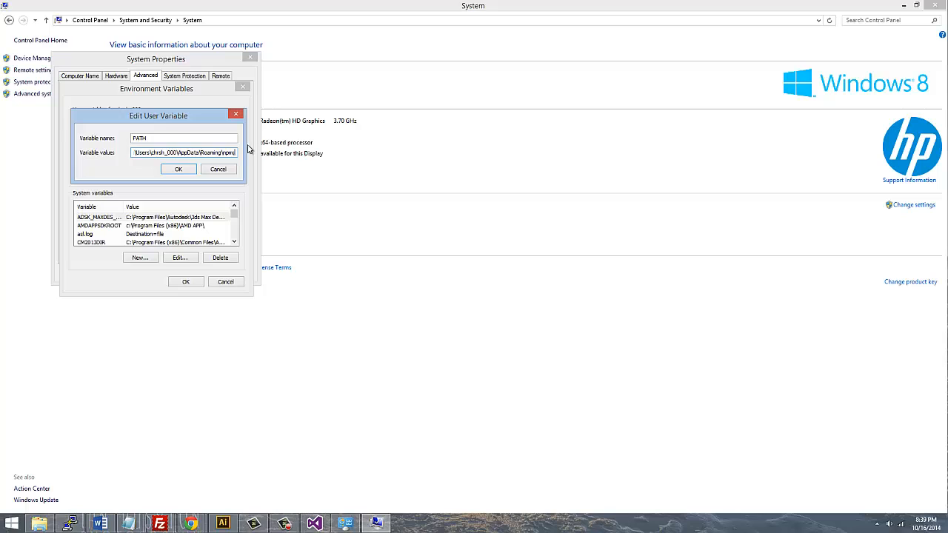
pyautogui.moveTo(354, 513)
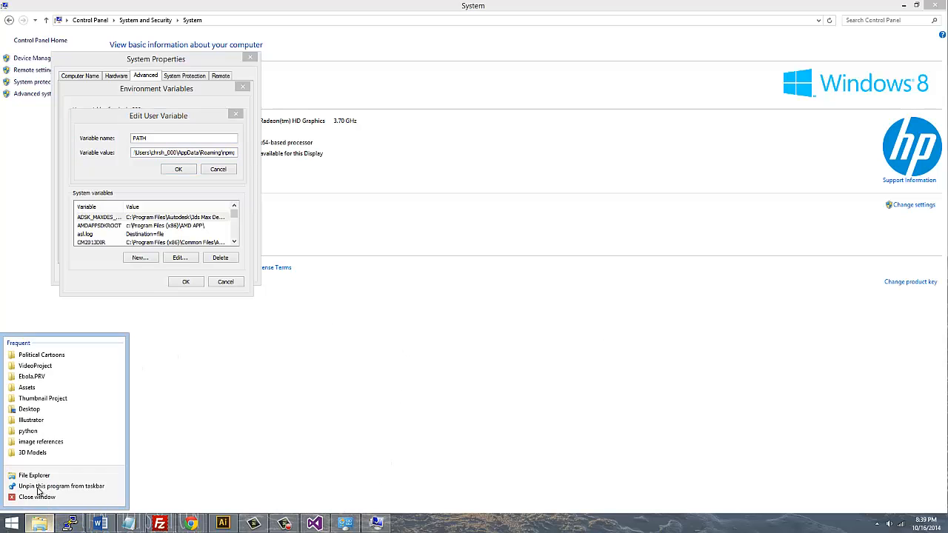
# - Browse to C:\Python34 in File Explorer and bring up the python application's options
pyautogui.click(34, 475)
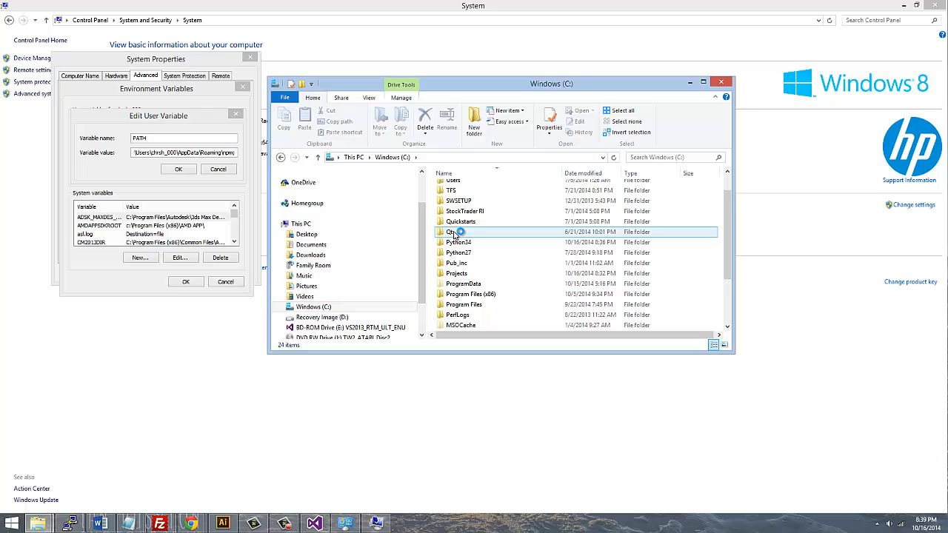
pyautogui.scroll(-3)
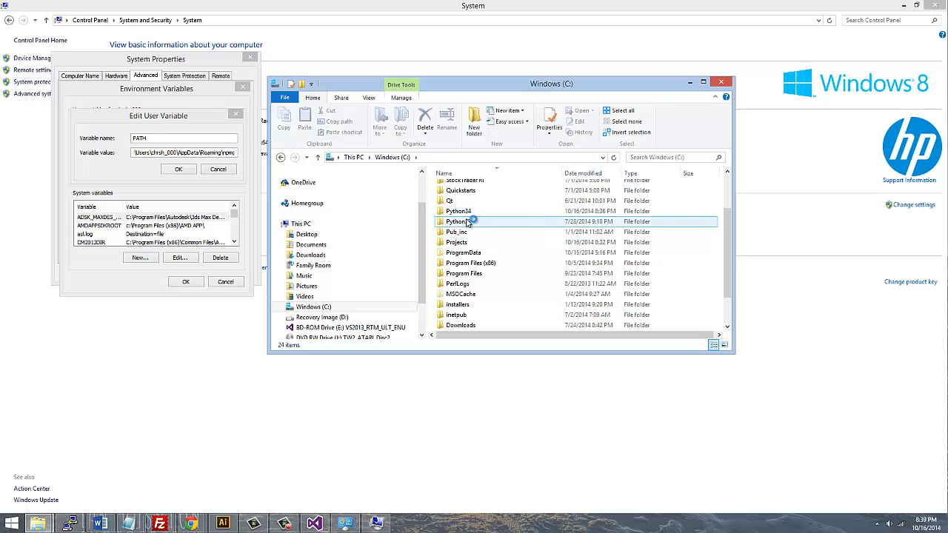
pyautogui.click(459, 211)
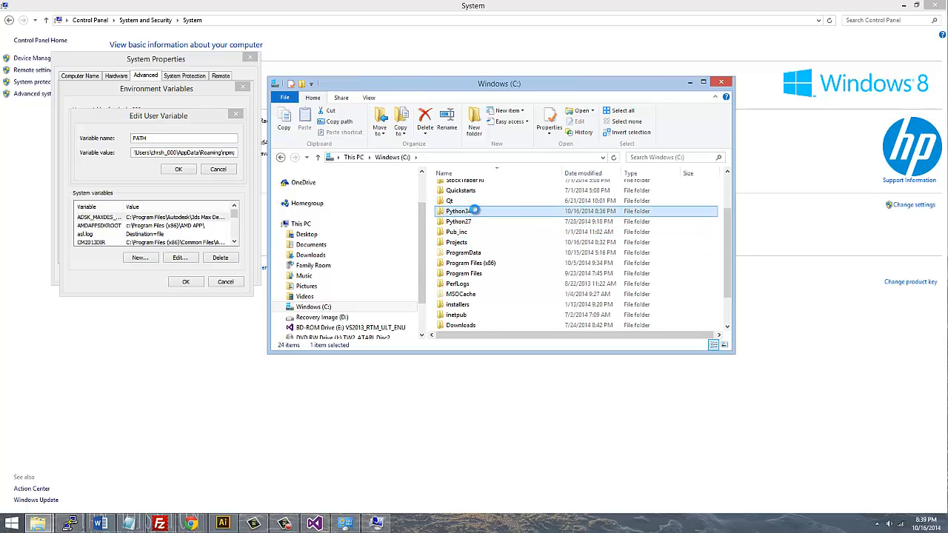
pyautogui.doubleClick(458, 211)
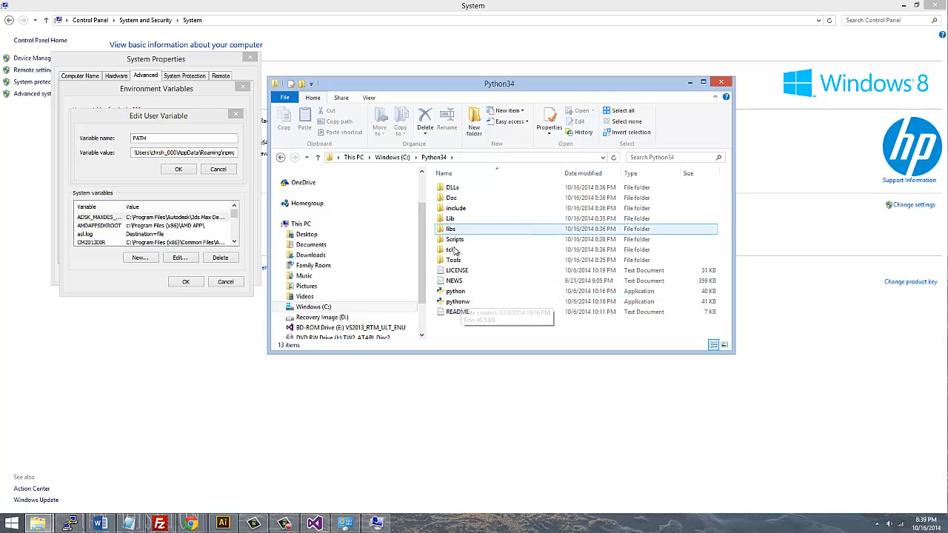
pyautogui.click(456, 291)
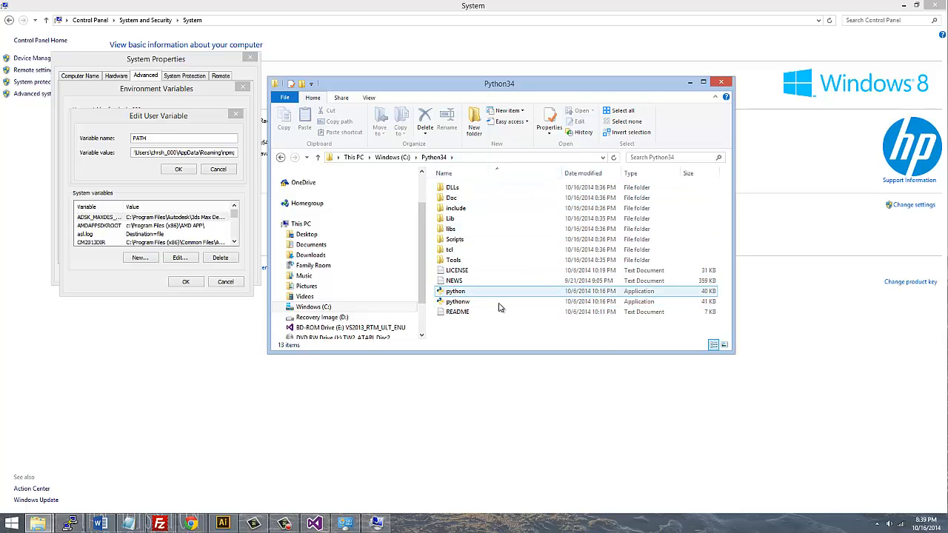
pyautogui.rightClick(456, 291)
pyautogui.write('34')
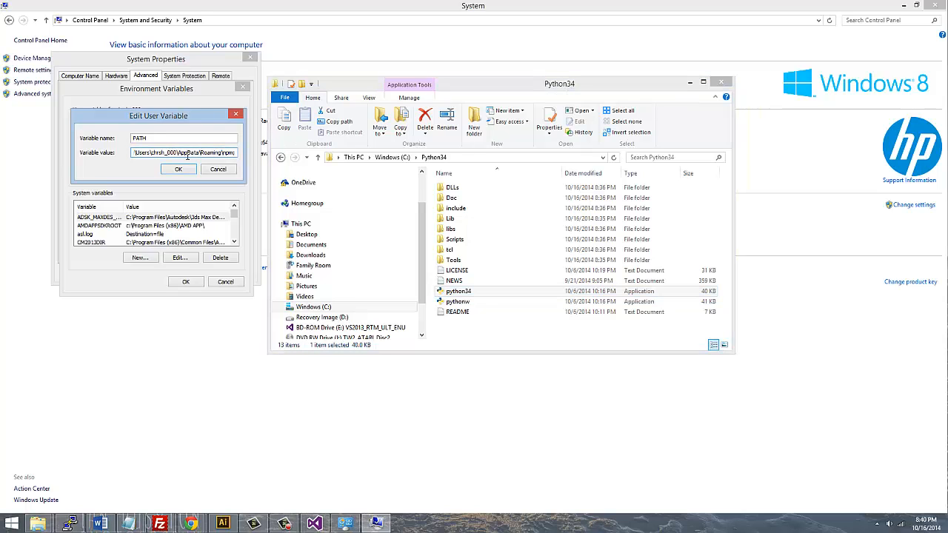
# - Append c:\python34;c:\python34\scripts to the user PATH value and save it
pyautogui.write('c:\\python27;c:\\python27\\scripts\\project')
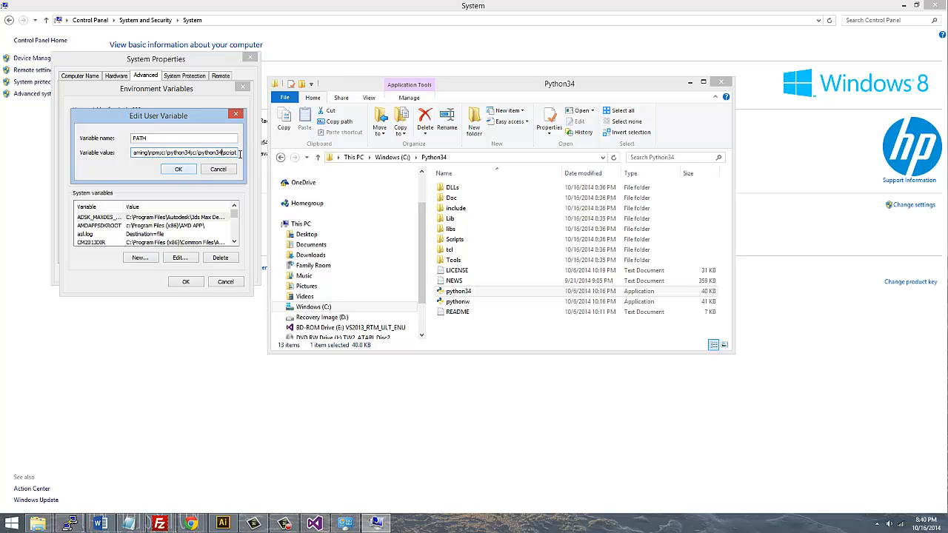
pyautogui.click(178, 169)
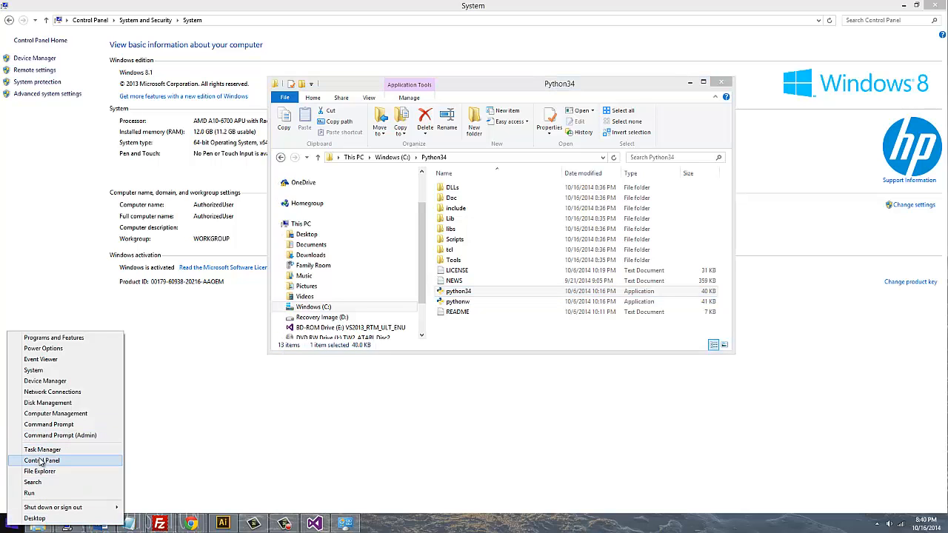
# - In a new Command Prompt, start the Python 3.4.2 interpreter and exit with Ctrl+Z
pyautogui.click(49, 425)
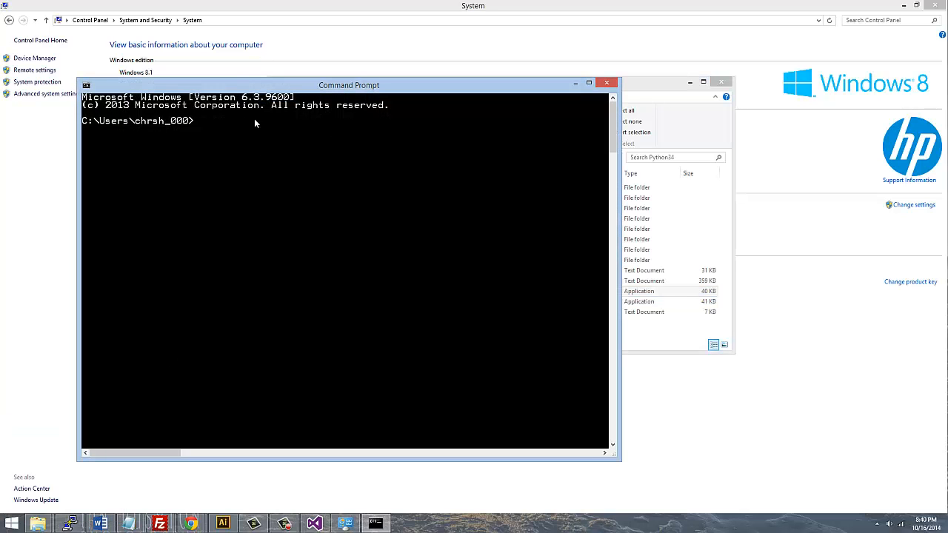
pyautogui.write('python34')
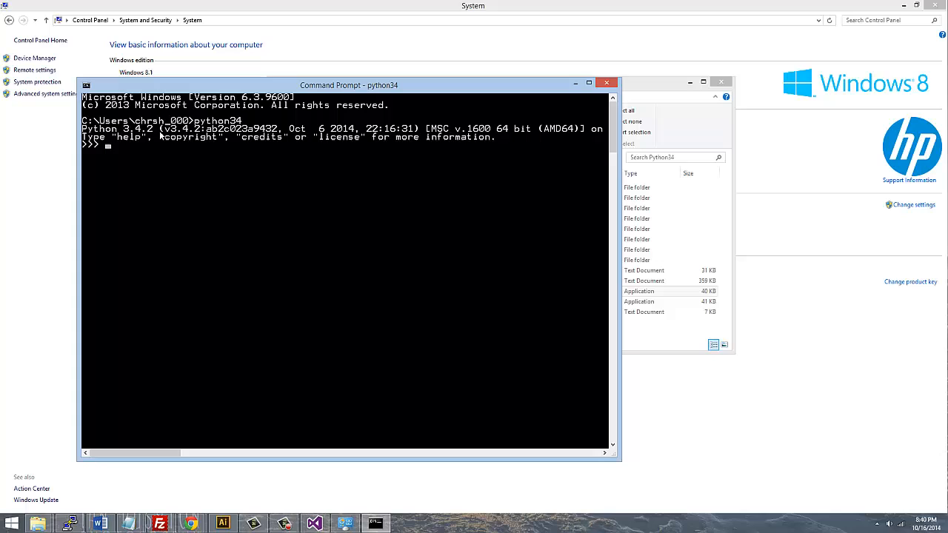
pyautogui.moveTo(152, 148)
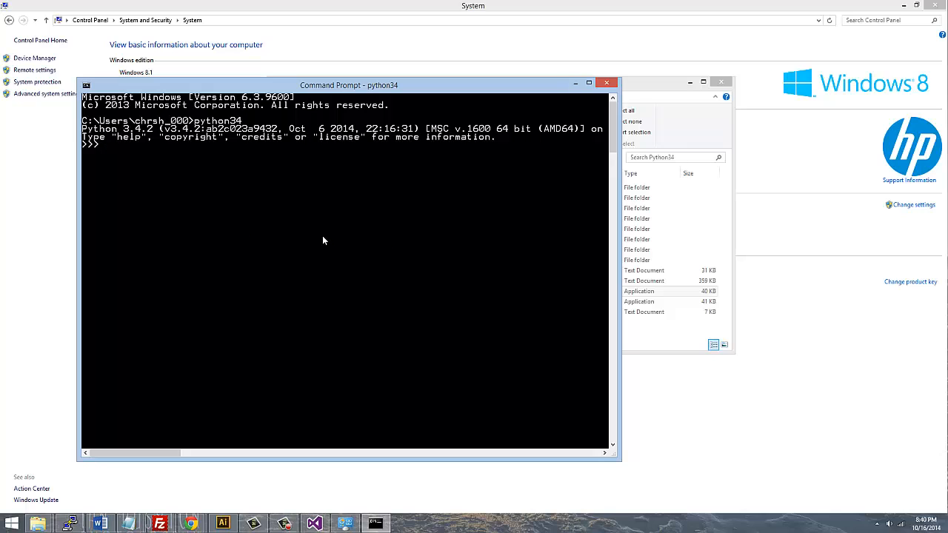
pyautogui.press('ctrl+z')
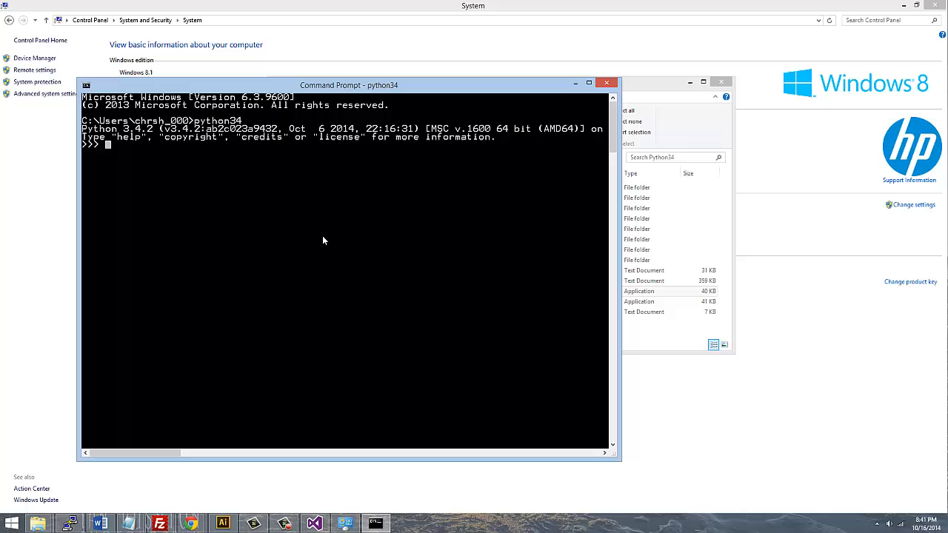
pyautogui.press('ctrl+z')
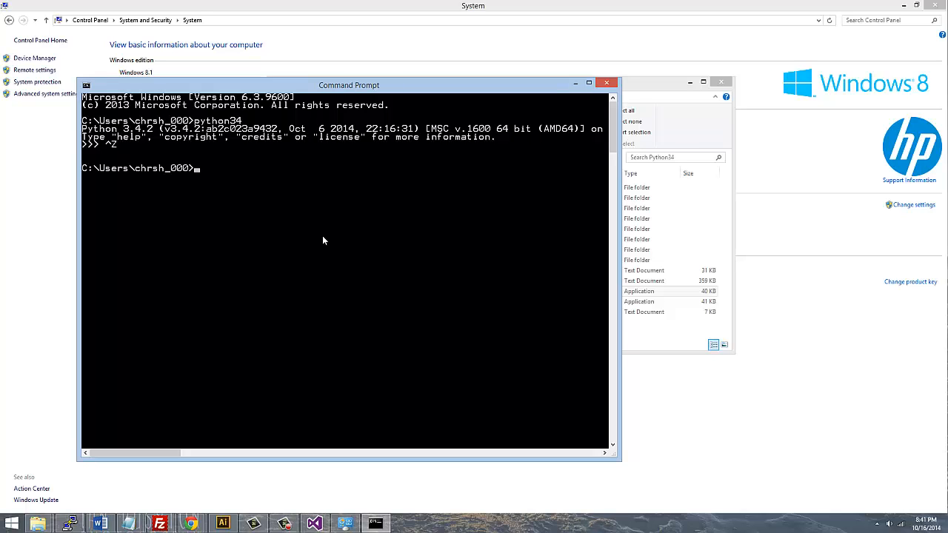
# - Start the Python 2.7.8 interpreter with python and exit it with Ctrl+Z
pyautogui.write('python27')
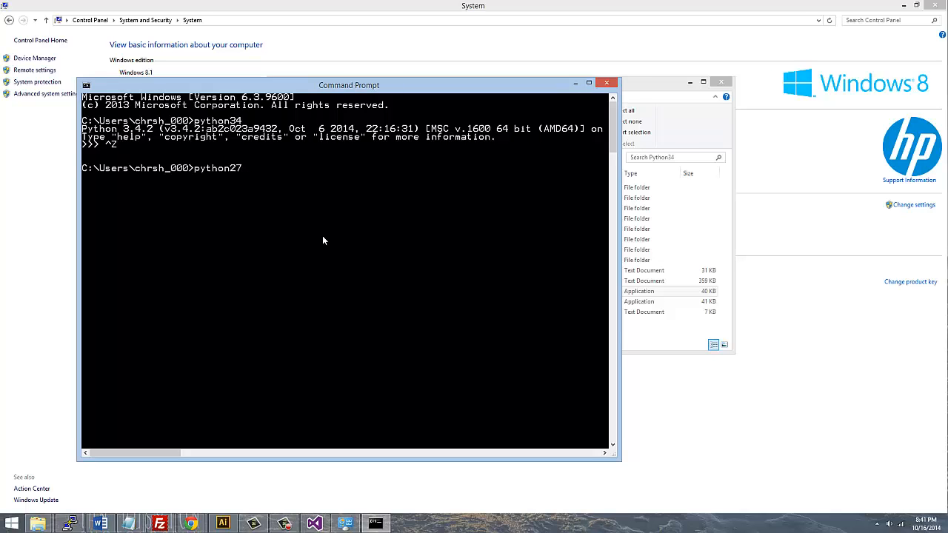
pyautogui.press('BackSpace')
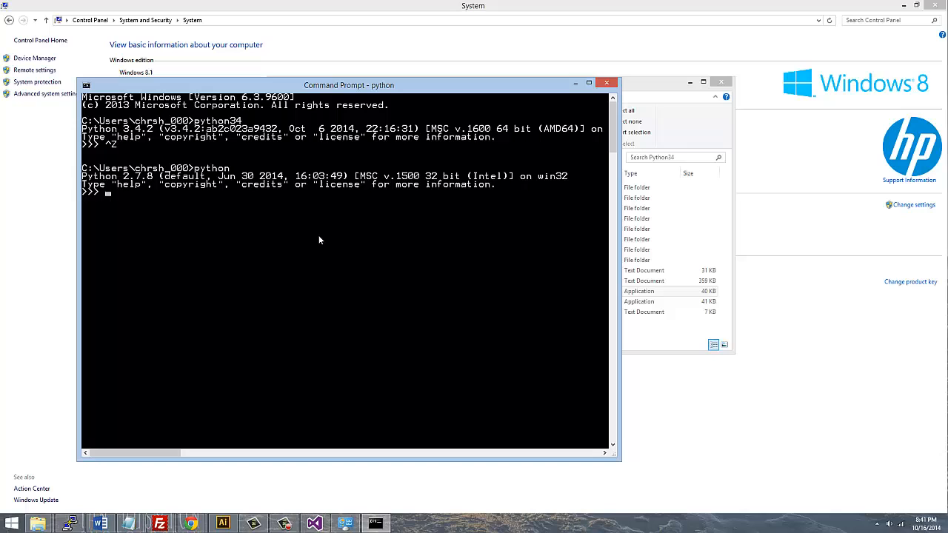
pyautogui.press('ctrl+z')
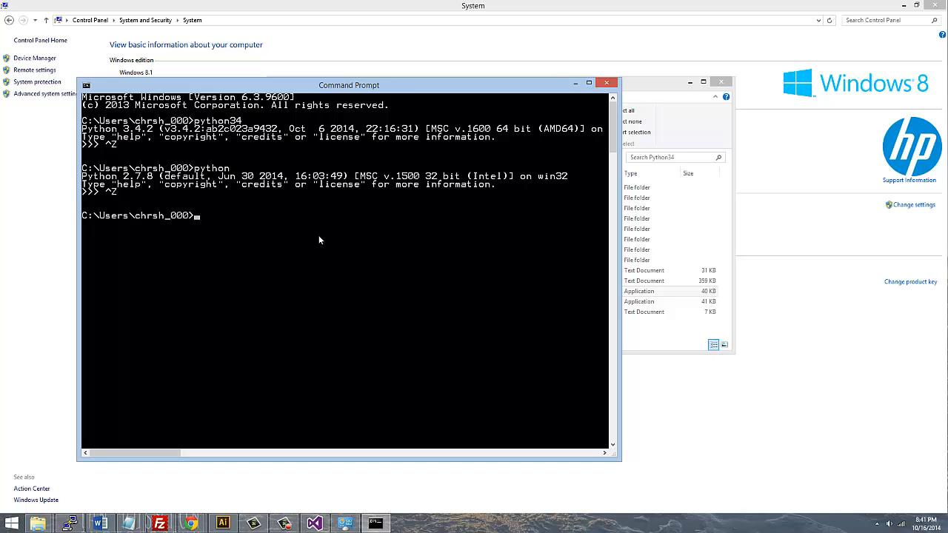
pyautogui.write('python virtual environment 3.4.2')
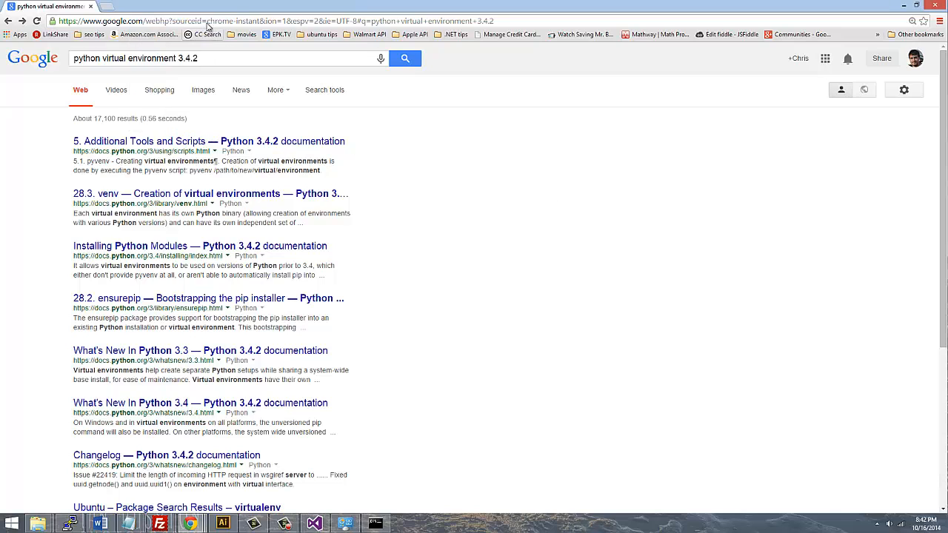
pyautogui.write('http://www.lfd.uci.edu/~gohlke/pythonlibs/')
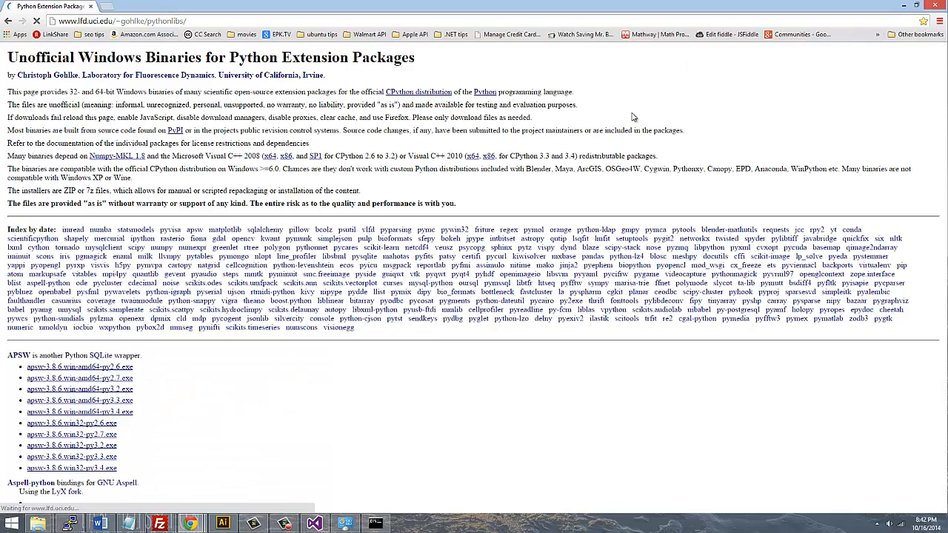
pyautogui.scroll(-3)
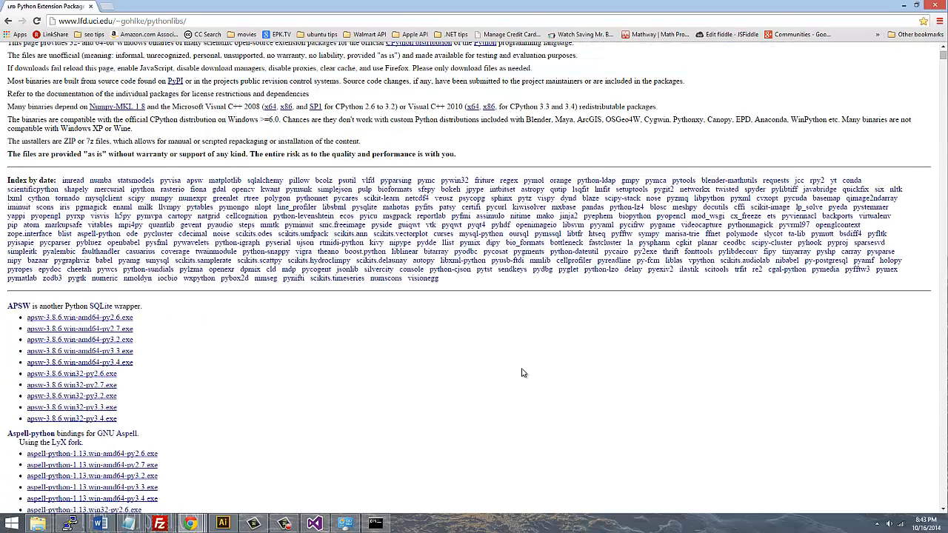
pyautogui.write('virtualenv')
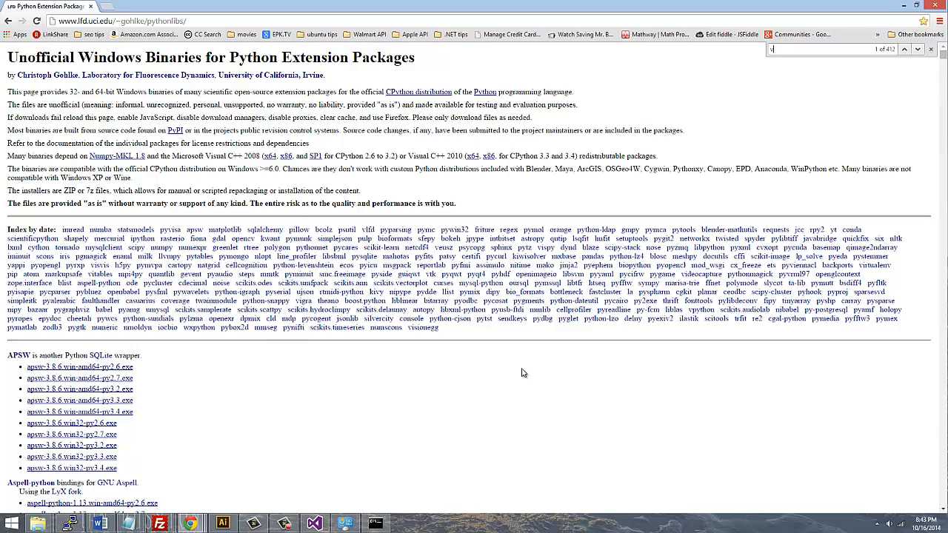
pyautogui.write('irtualenv')
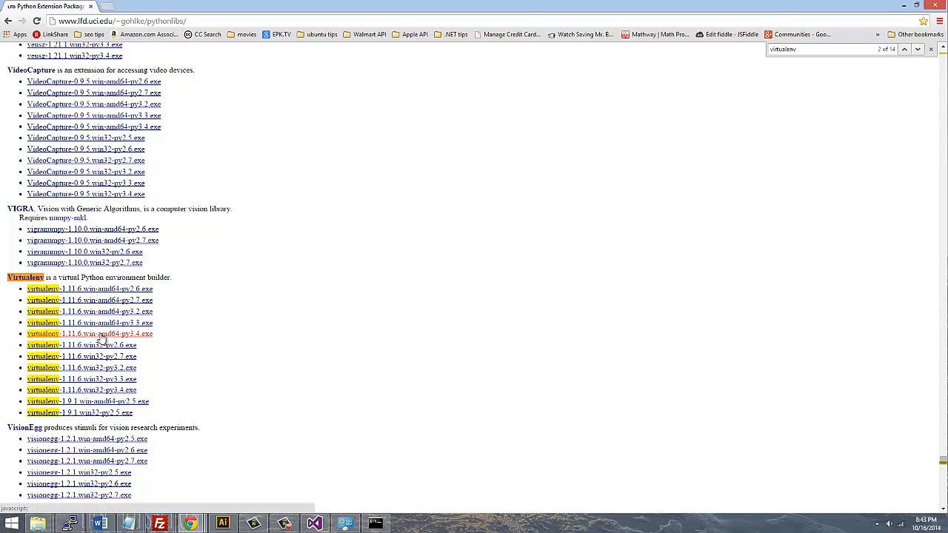
pyautogui.moveTo(89, 334)
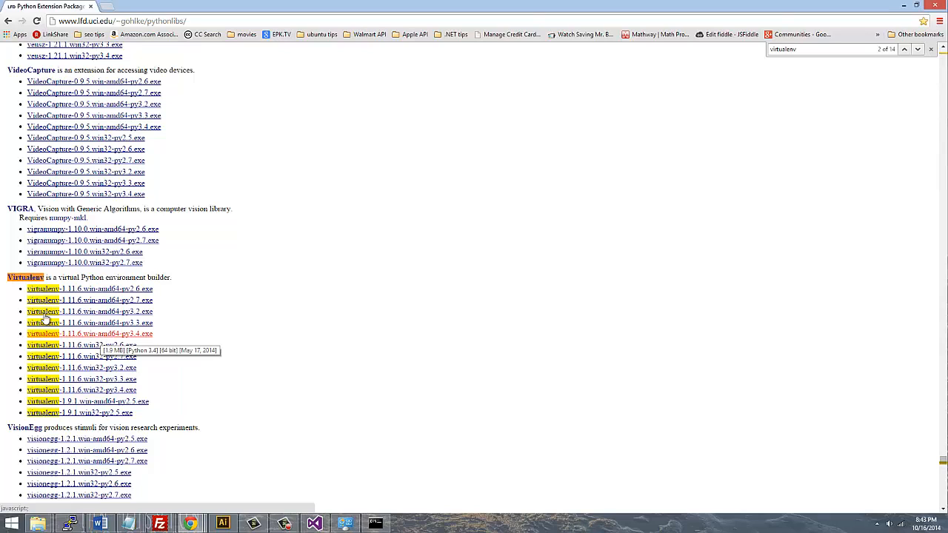
pyautogui.moveTo(115, 333)
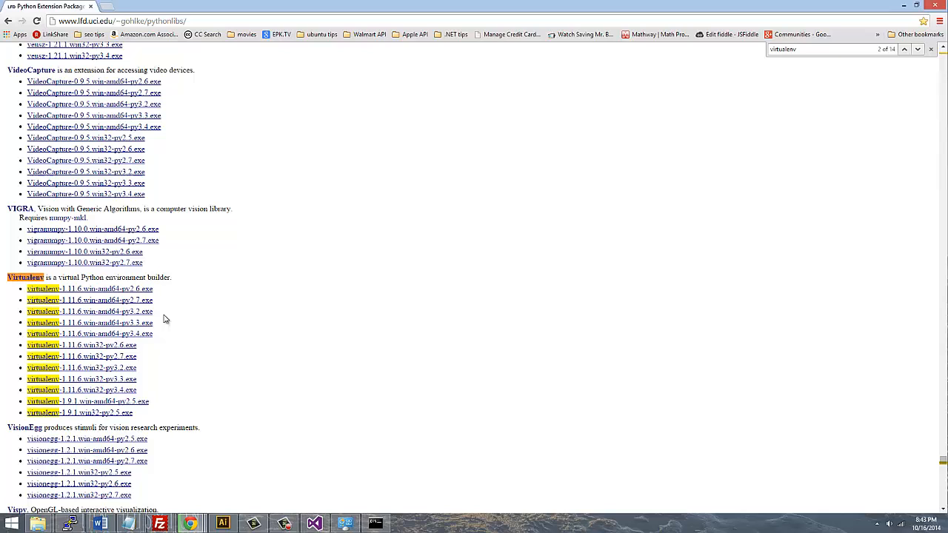
# - Download the virtualenv-1.11.6 .exe and run it from Chrome's download bar
pyautogui.click(81, 379)
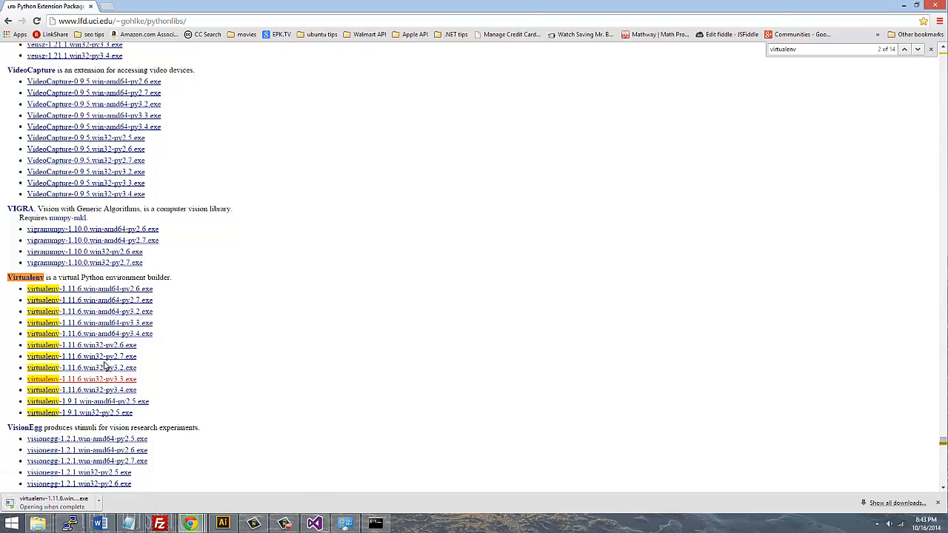
pyautogui.click(81, 379)
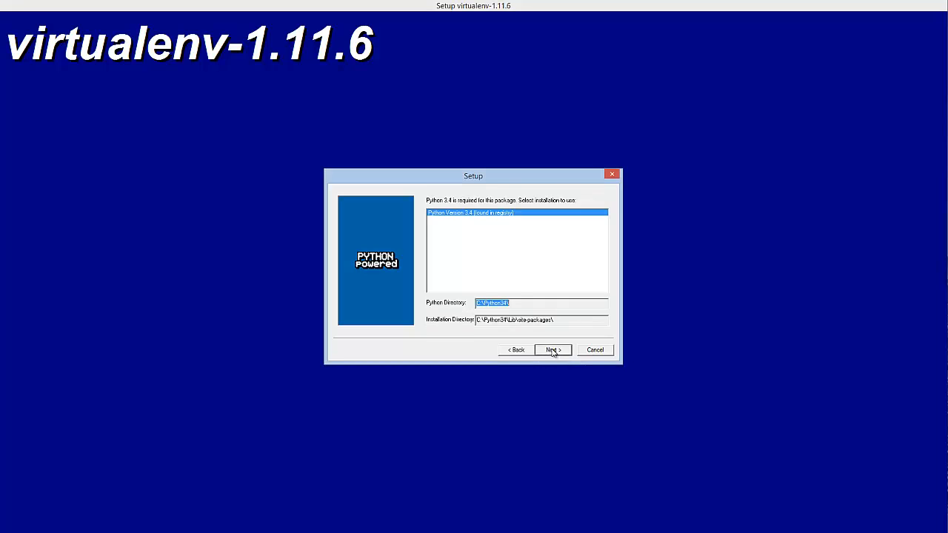
# - Choose Python 3.4 in C:\Python34, install virtualenv 1.11.6, and click Finish
pyautogui.click(552, 349)
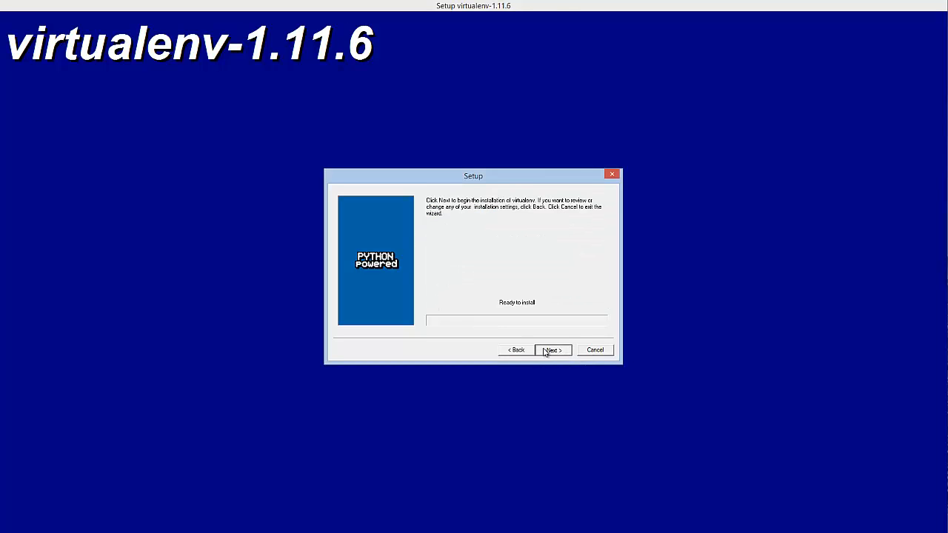
pyautogui.click(552, 350)
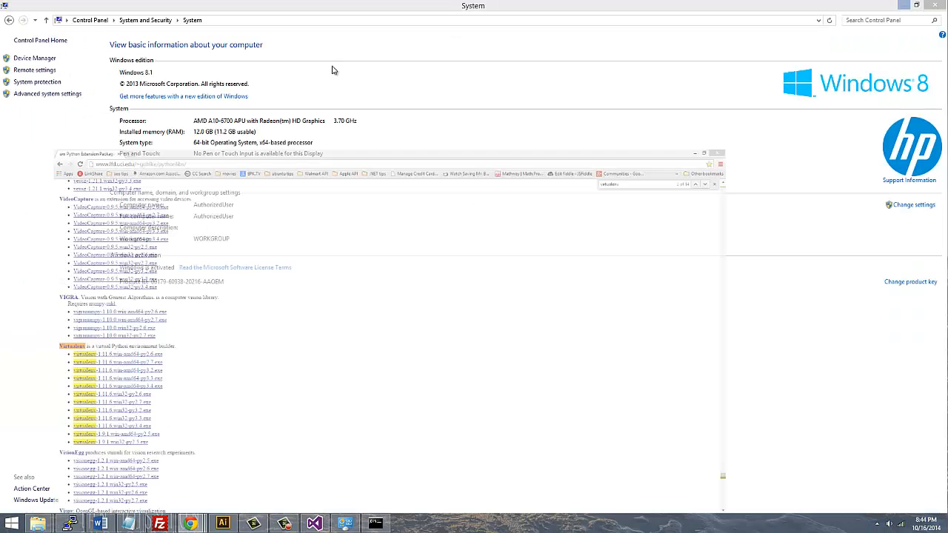
pyautogui.click(695, 153)
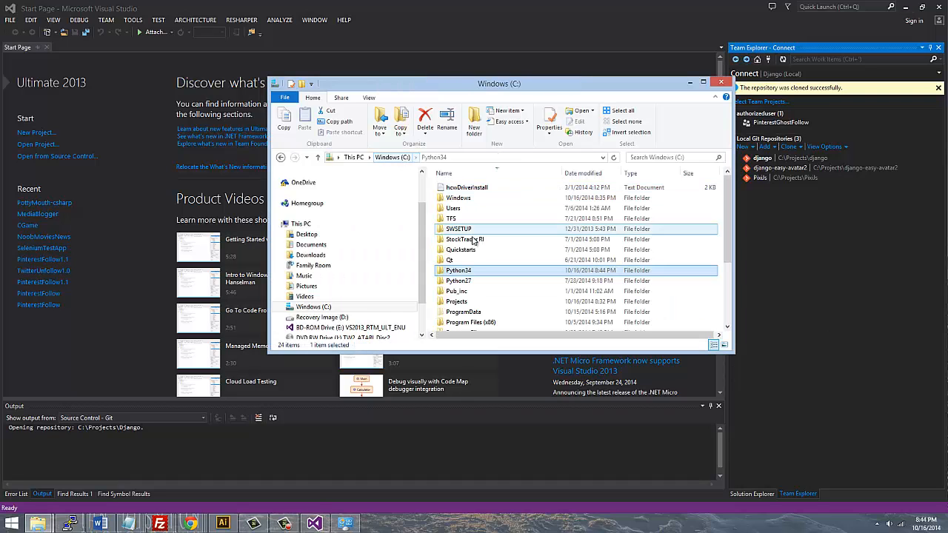
# - Create a 'Python 34 Tutorials' folder inside C:\Projects, then close File Explorer
pyautogui.click(465, 239)
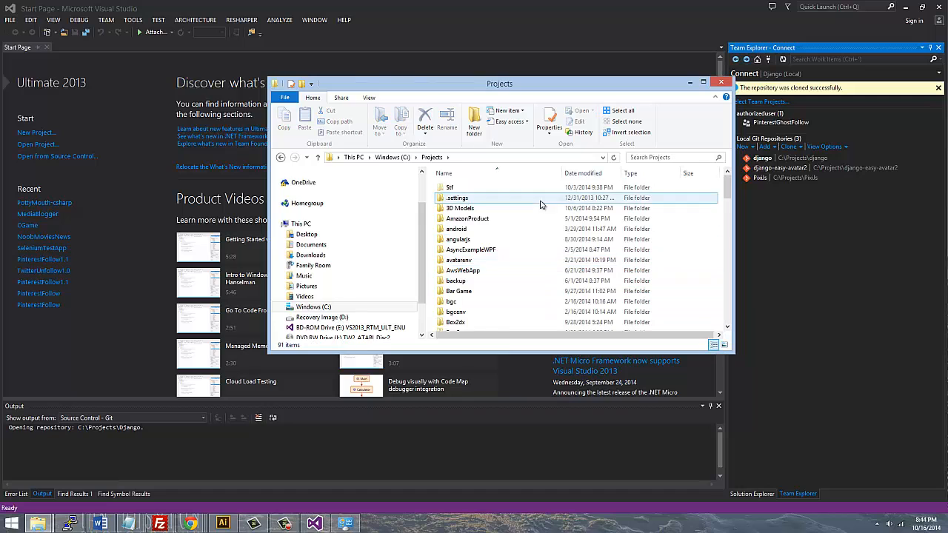
pyautogui.scroll(-3)
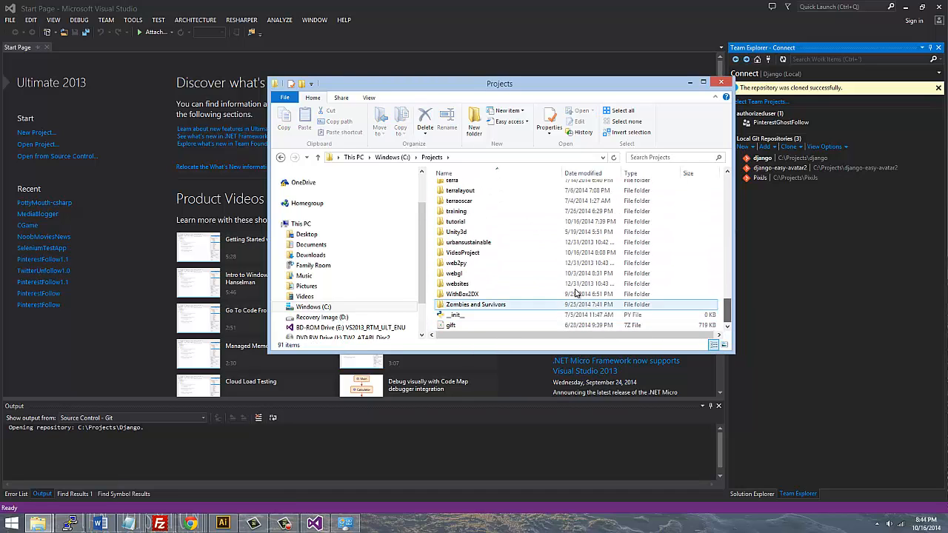
pyautogui.rightClick(503, 318)
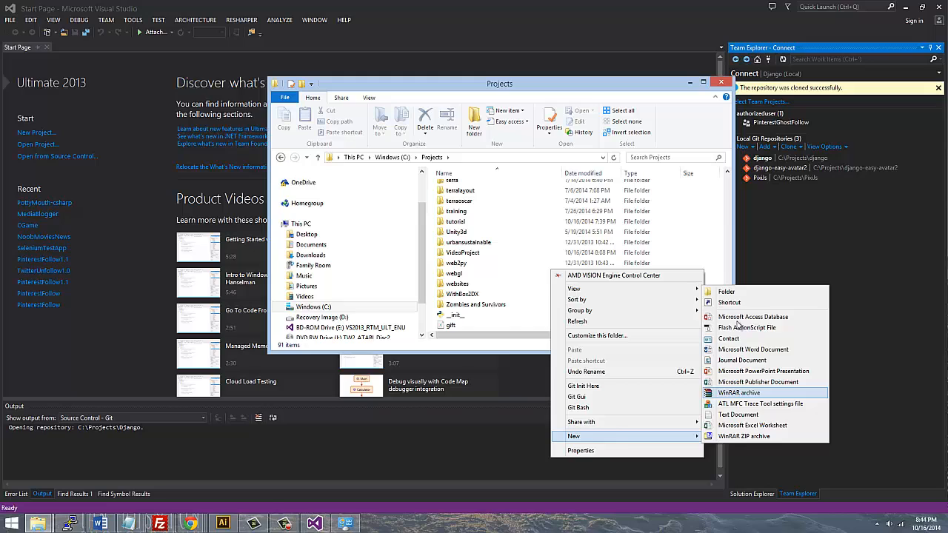
pyautogui.click(726, 291)
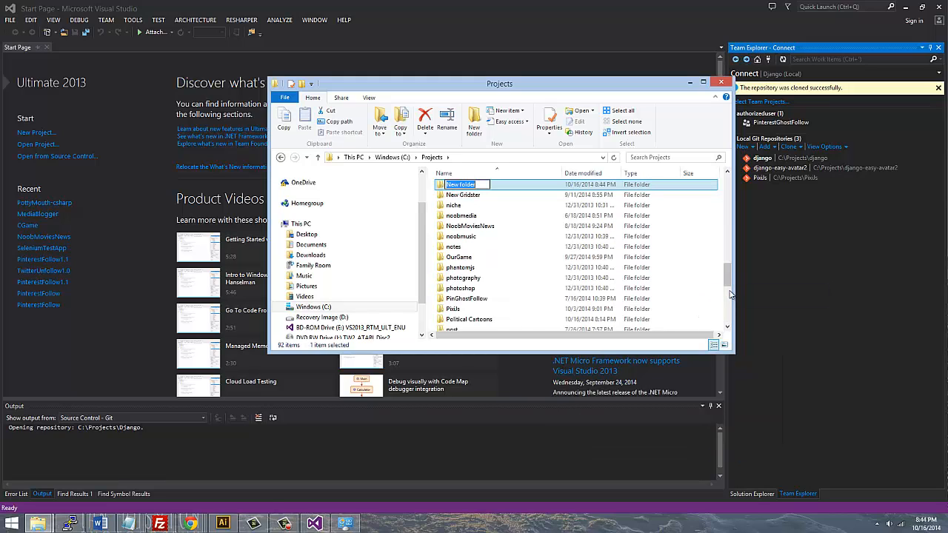
pyautogui.write('Python 34 Tutorials')
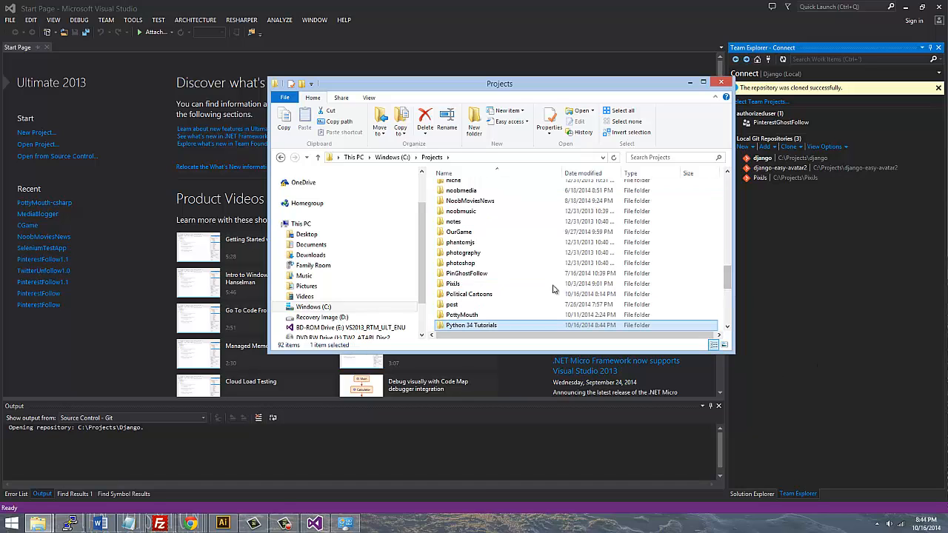
pyautogui.click(719, 82)
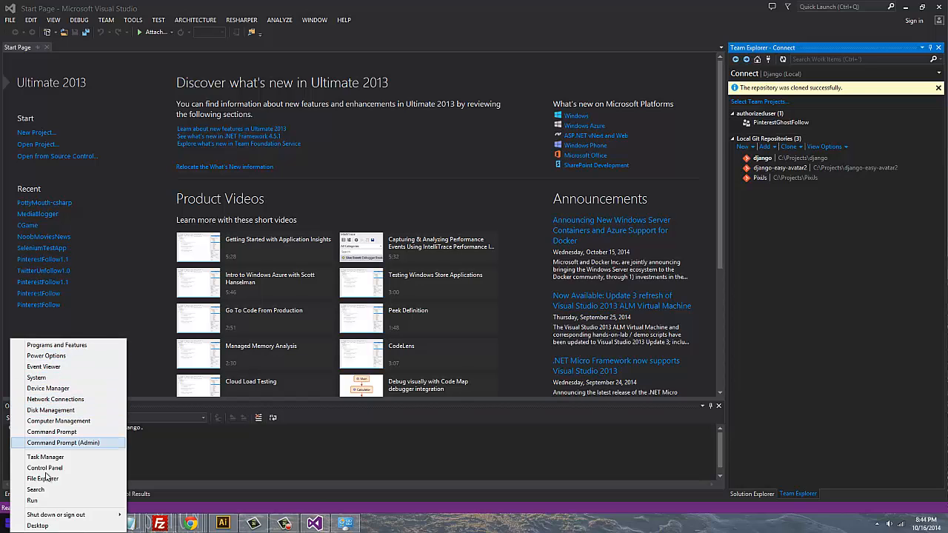
# - Open Command Prompt, cd into C:\Projects\Python 34 Tutorials, list it, and maximize the window
pyautogui.click(51, 432)
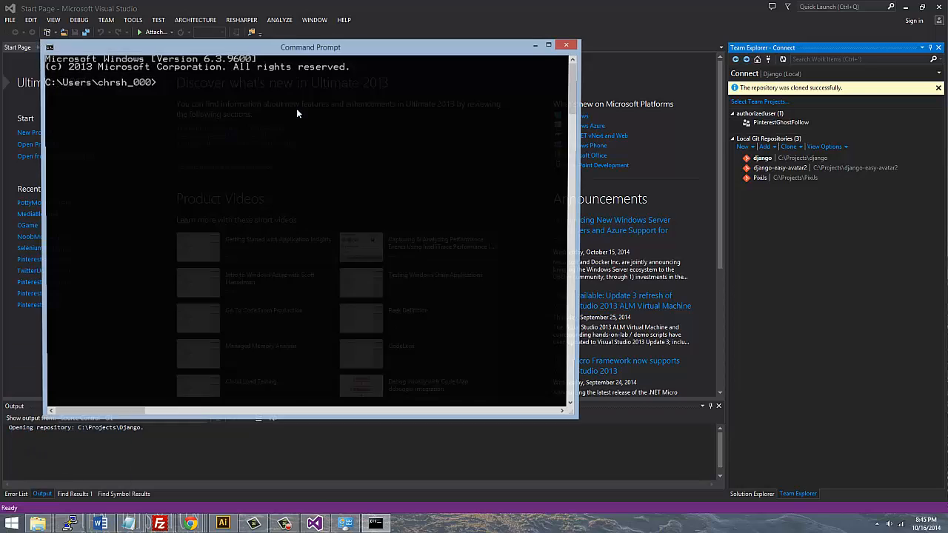
pyautogui.write('cd/projects')
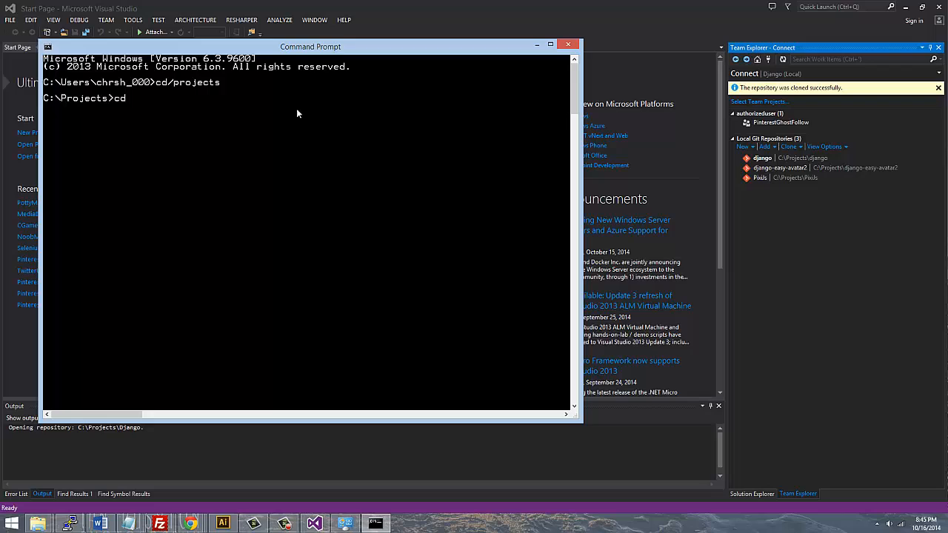
pyautogui.write('python 3')
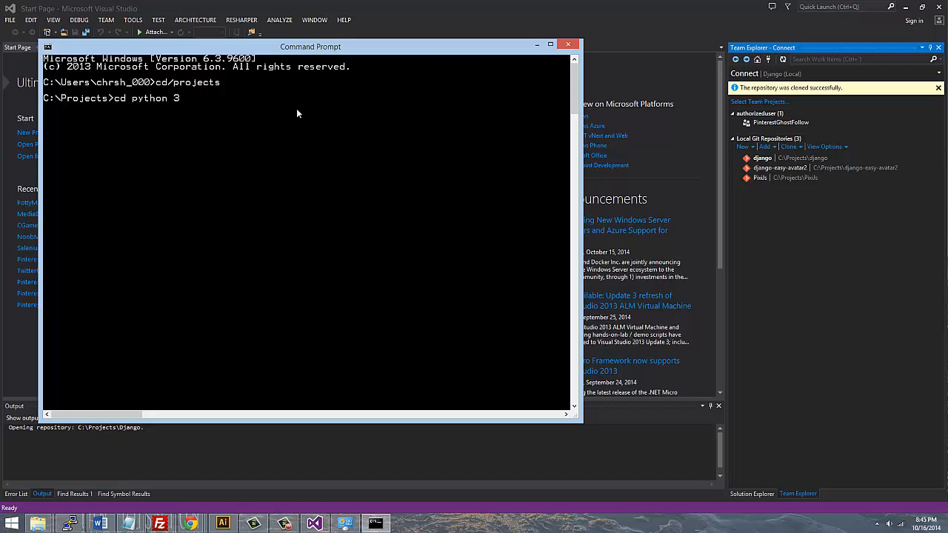
pyautogui.write('4 tutor')
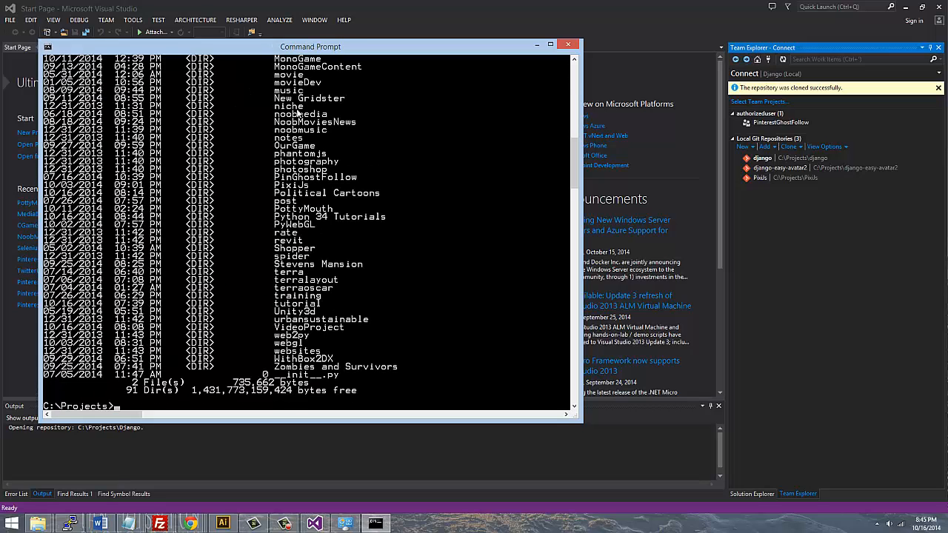
pyautogui.write('cd python 34 tutorials')
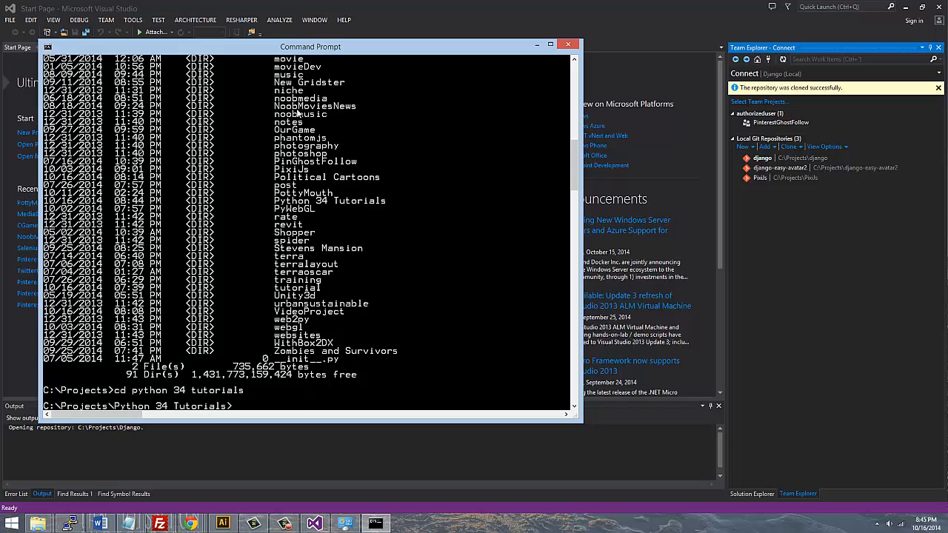
pyautogui.write('dir')
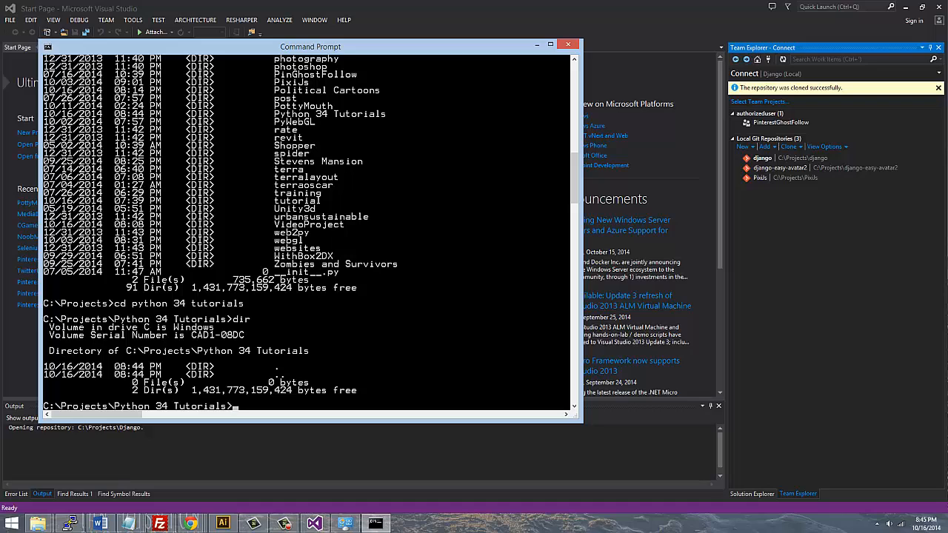
pyautogui.click(551, 44)
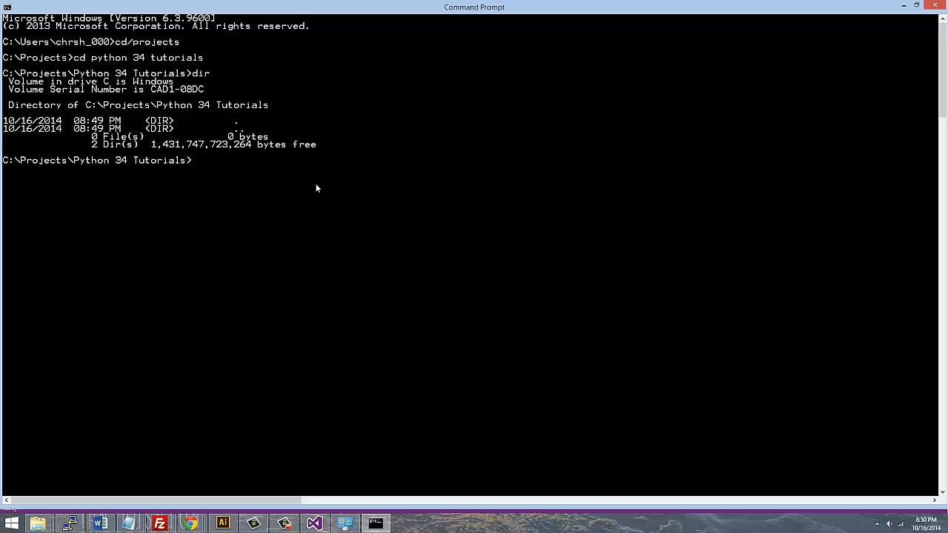
# - Run python34 c:\python34\tools\scripts\pyvenv.py hercules, get Invalid argument, and retype it
pyautogui.write('python43')
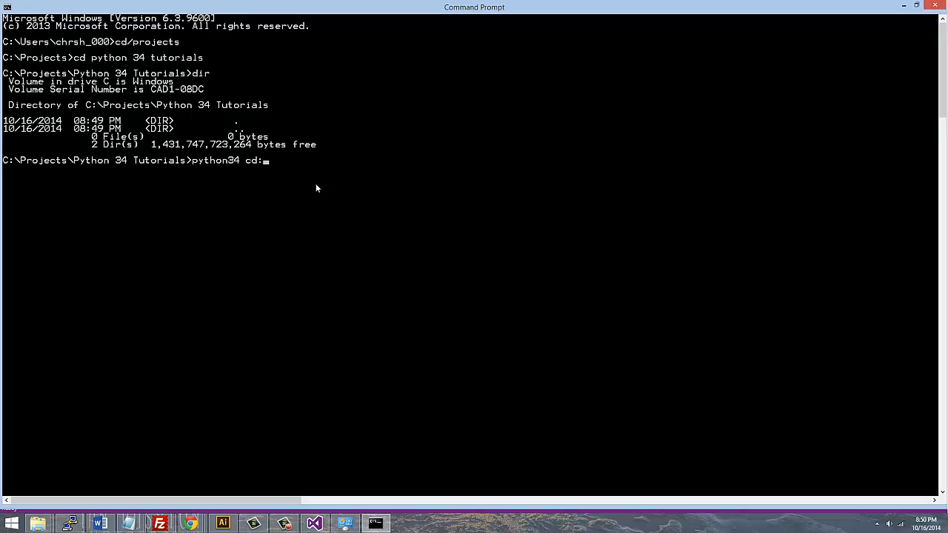
pyautogui.write('\\python')
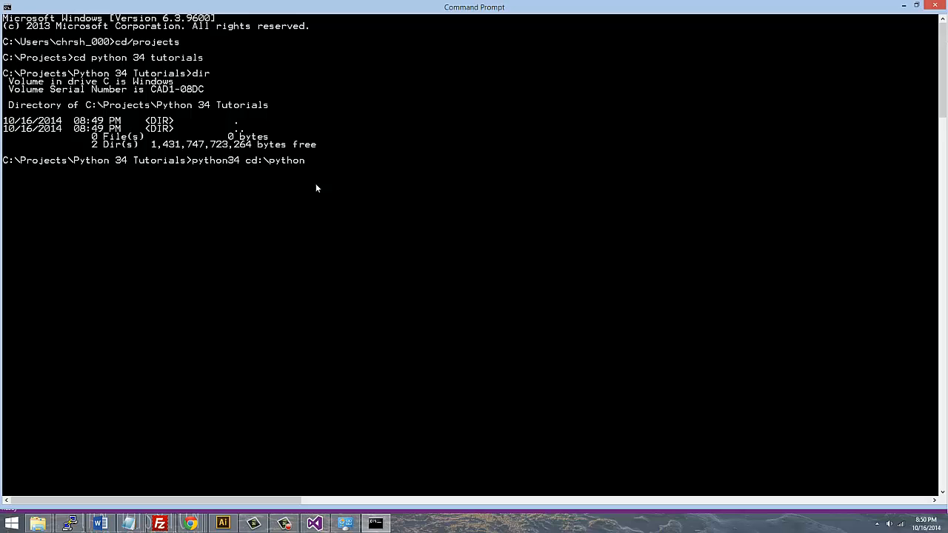
pyautogui.write('34\\')
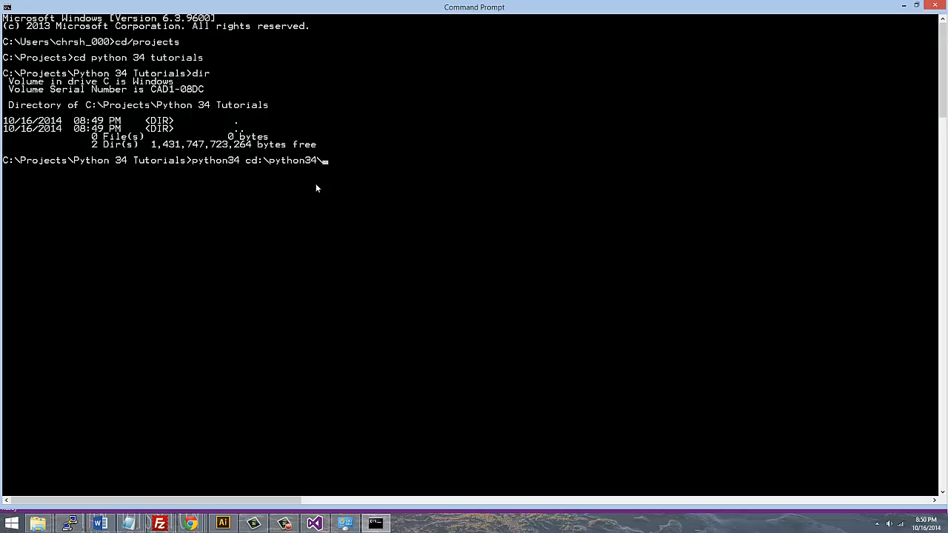
pyautogui.write('tools\\s')
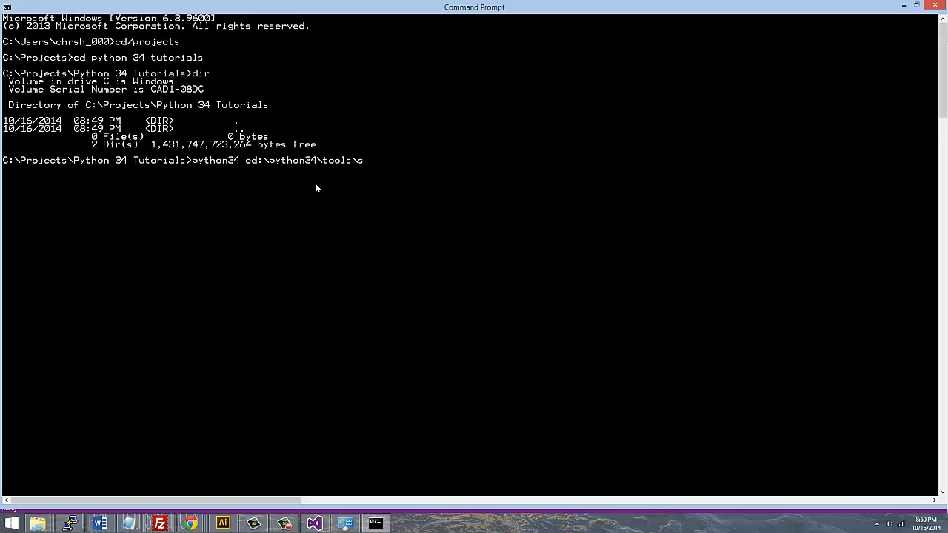
pyautogui.write('cripts')
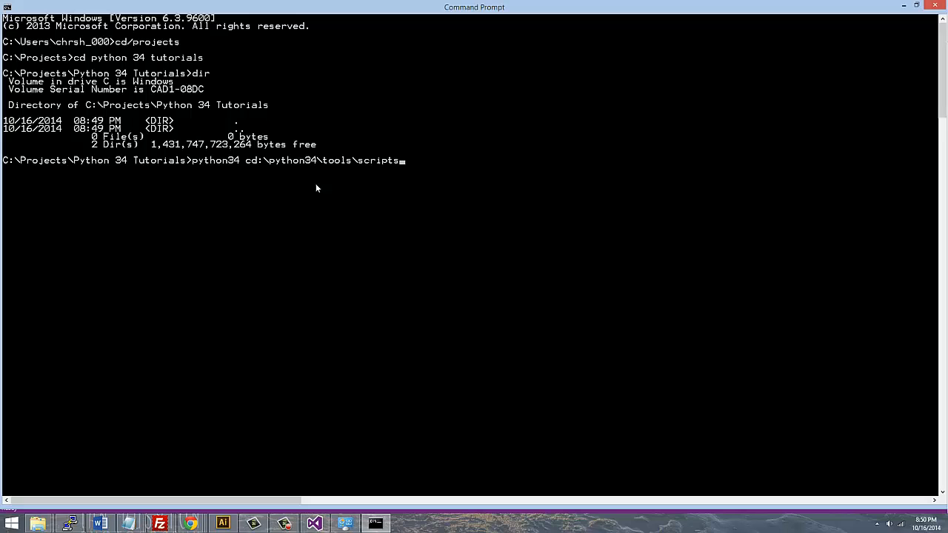
pyautogui.write('\\')
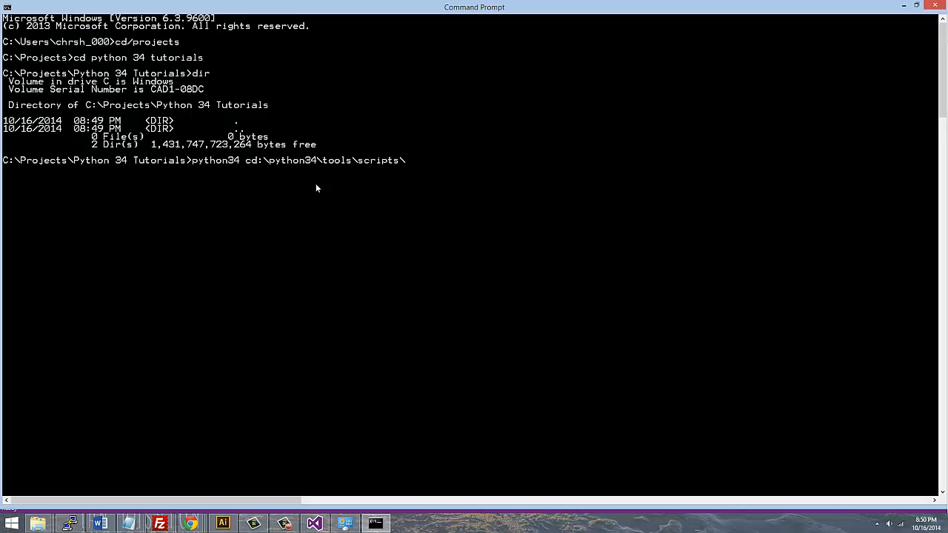
pyautogui.write('pyven')
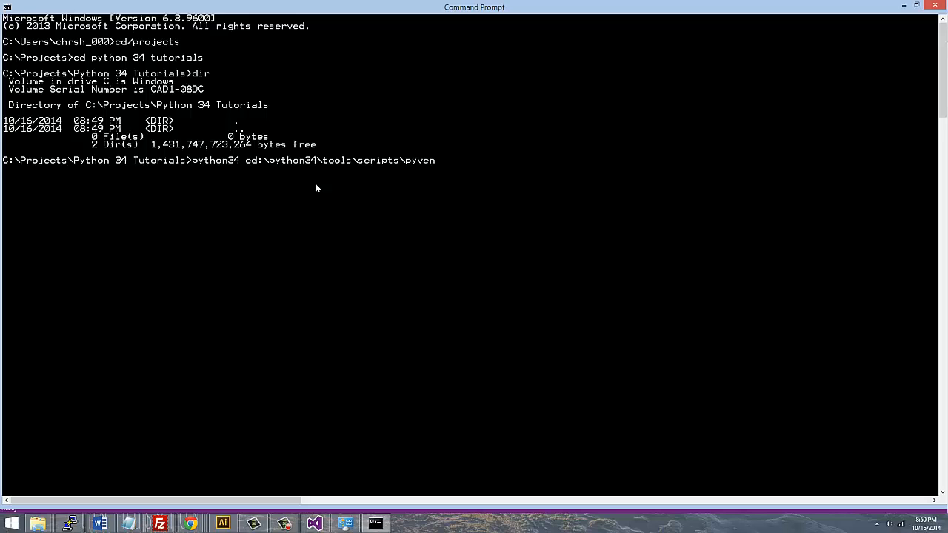
pyautogui.write('.py')
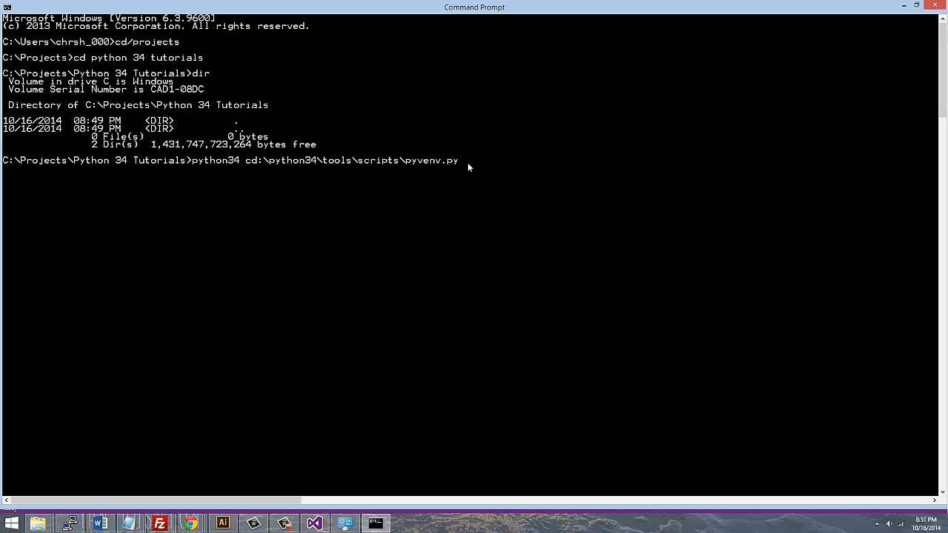
pyautogui.moveTo(486, 167)
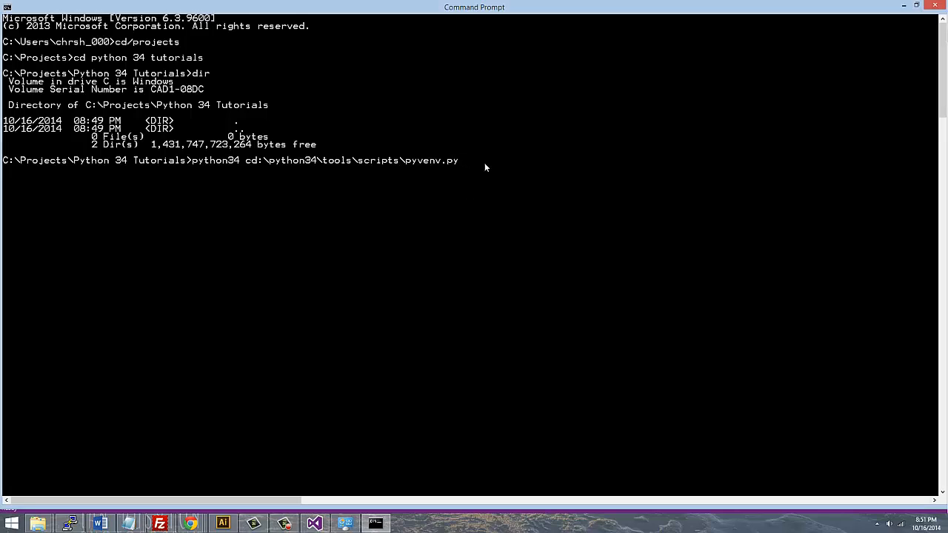
pyautogui.write('herci')
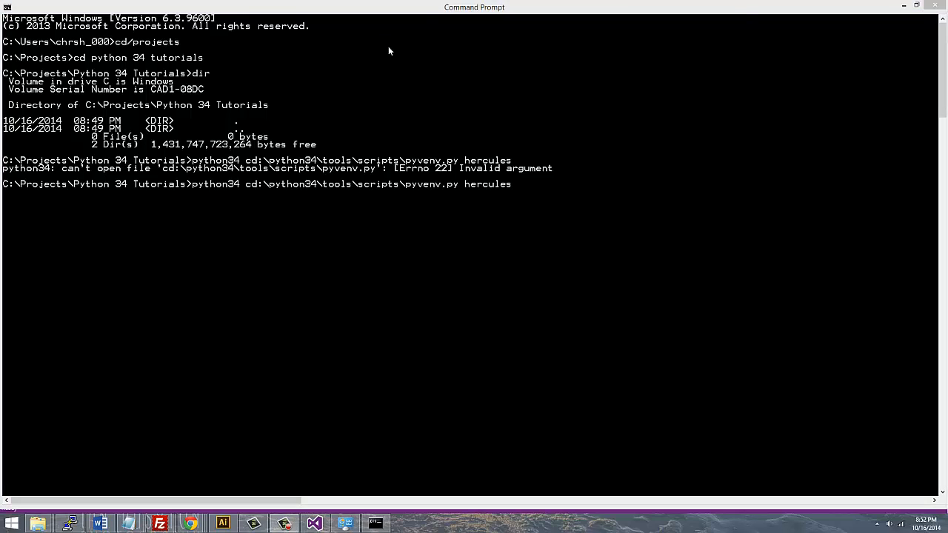
# - List the folder and rerun the python34 pyvenv.py command with the \hercules argument
pyautogui.write('dir')
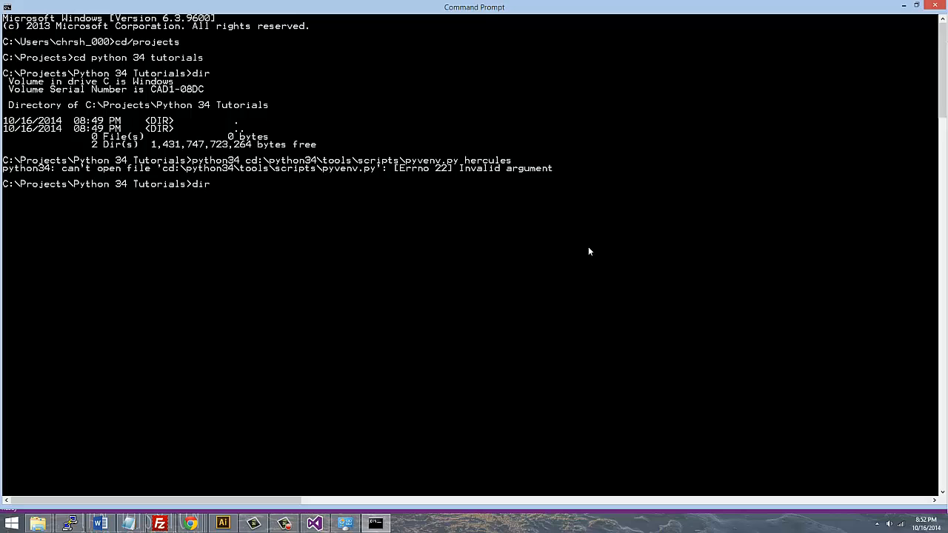
pyautogui.write('p')
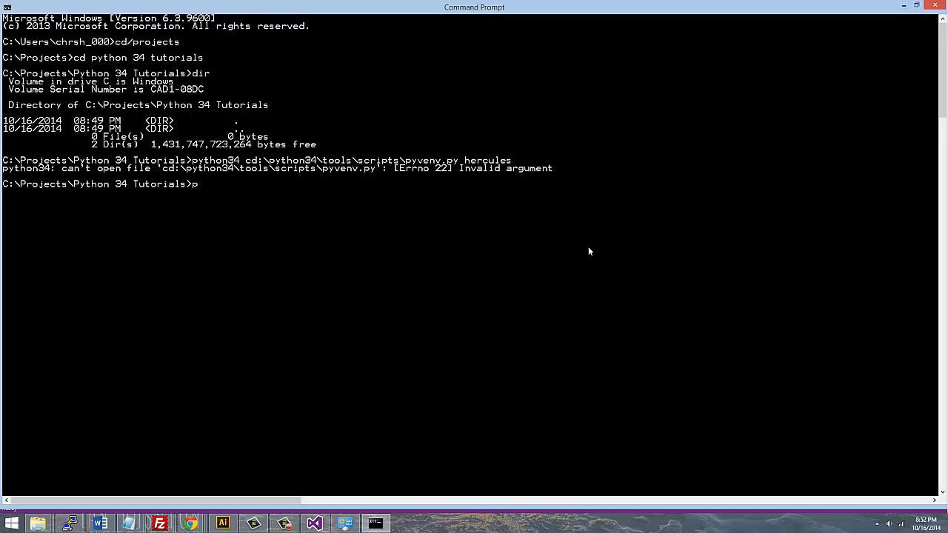
pyautogui.write('ython34')
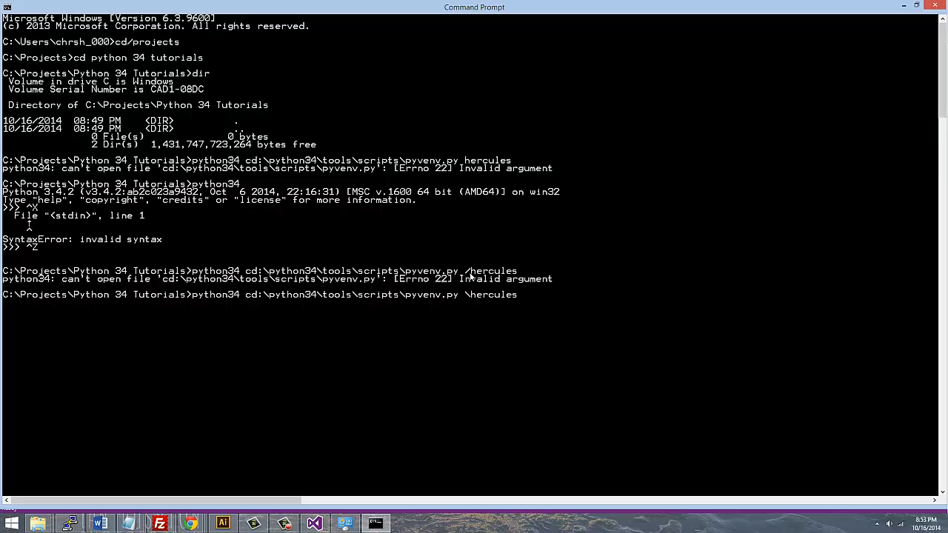
pyautogui.press('enter')
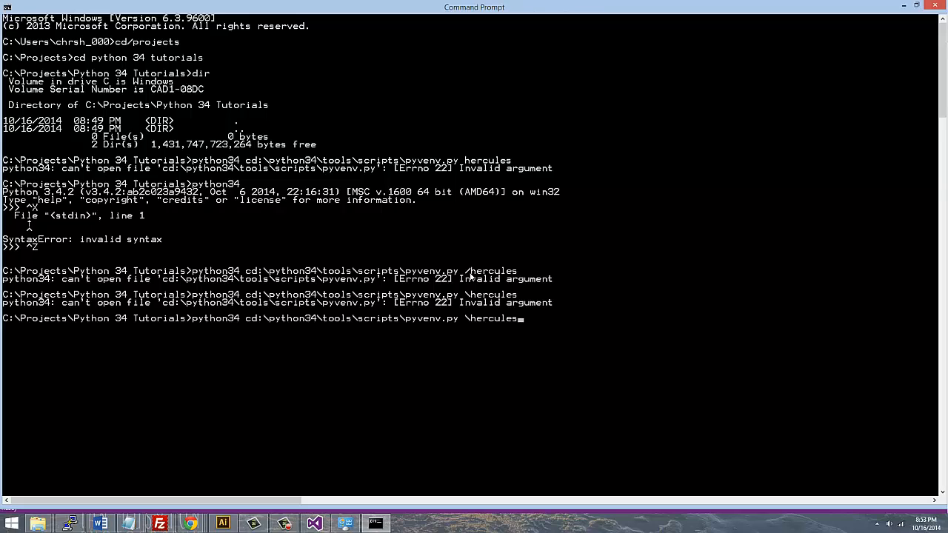
pyautogui.moveTo(470, 278)
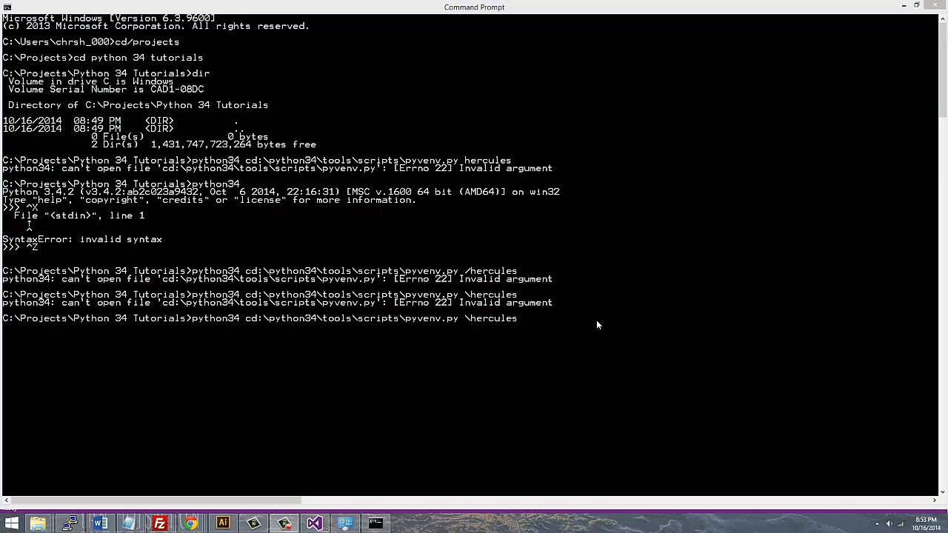
pyautogui.moveTo(680, 303)
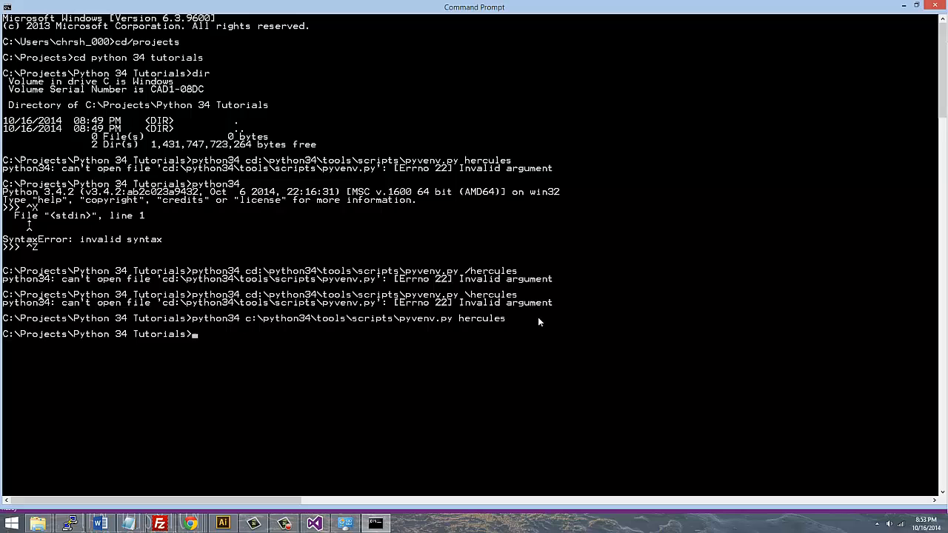
# - List the hercules, lib and site-packages folders, then cd .. back to hercules
pyautogui.write('dir')
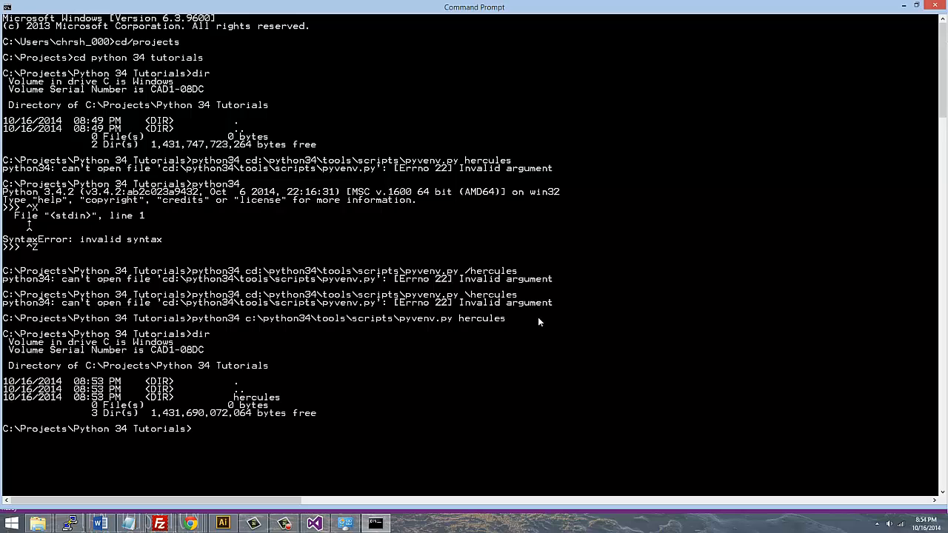
pyautogui.write('ced')
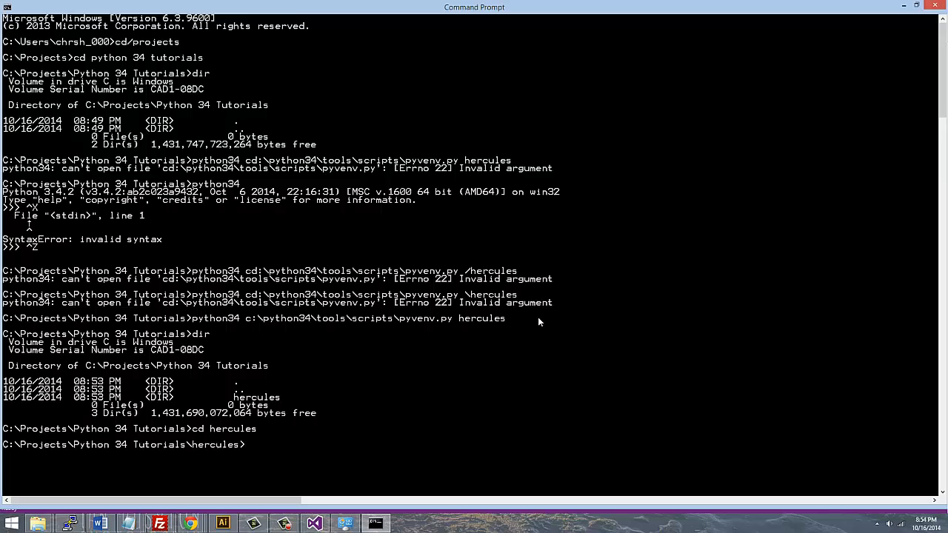
pyautogui.write('dir')
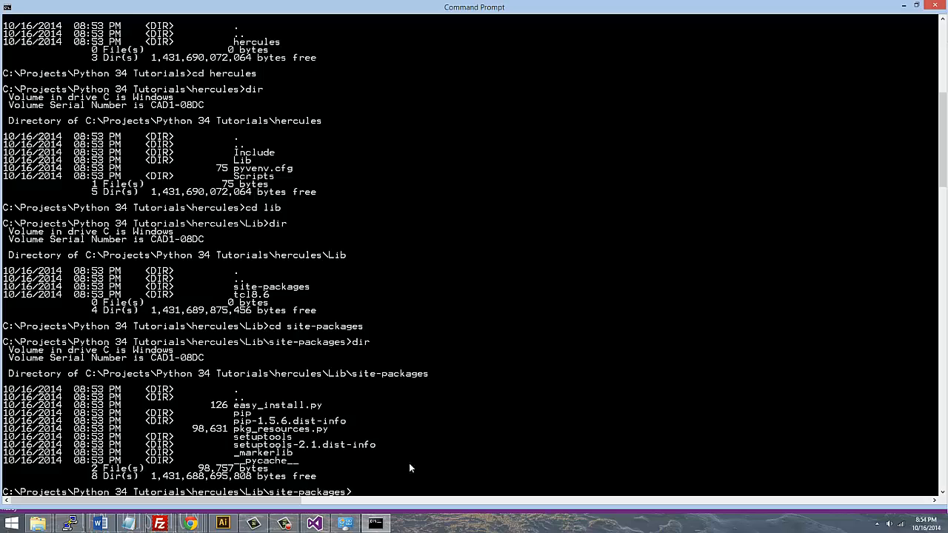
pyautogui.moveTo(323, 406)
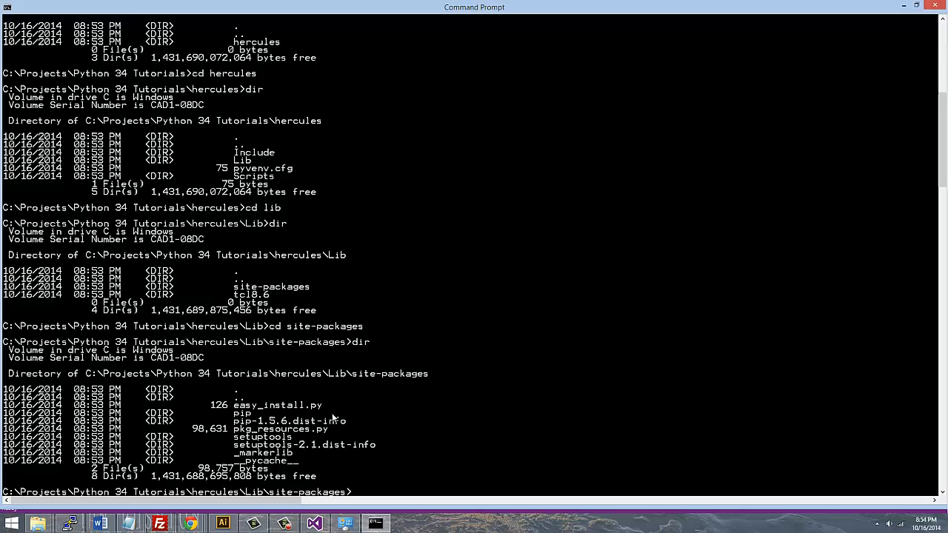
pyautogui.moveTo(348, 441)
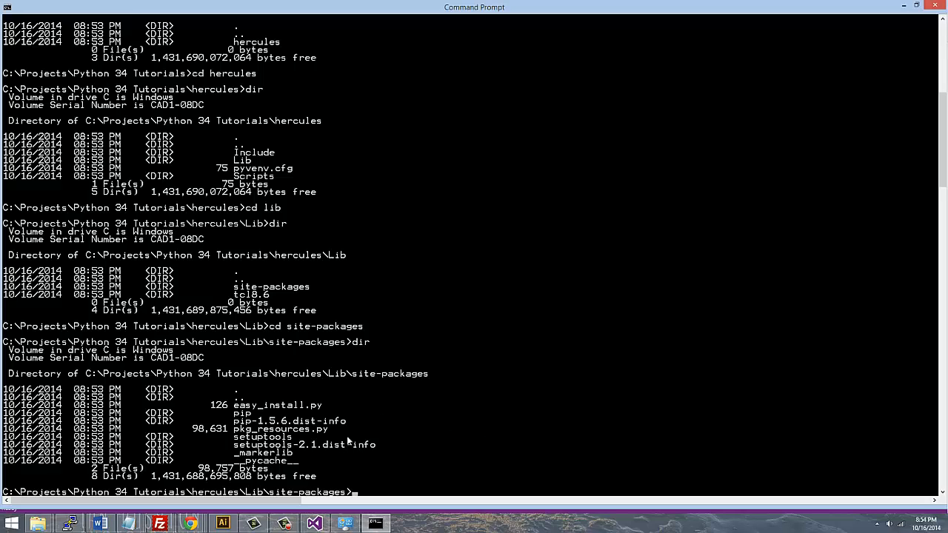
pyautogui.write('cd..')
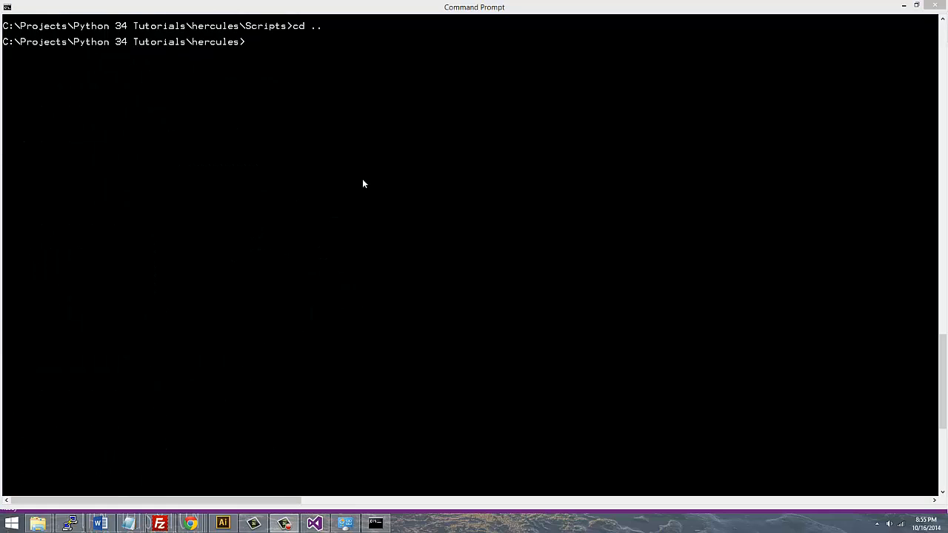
# - List the Scripts folder and run activate.bat so the prompt shows (hercules)
pyautogui.write('d scripts')
pyautogui.write('dir')
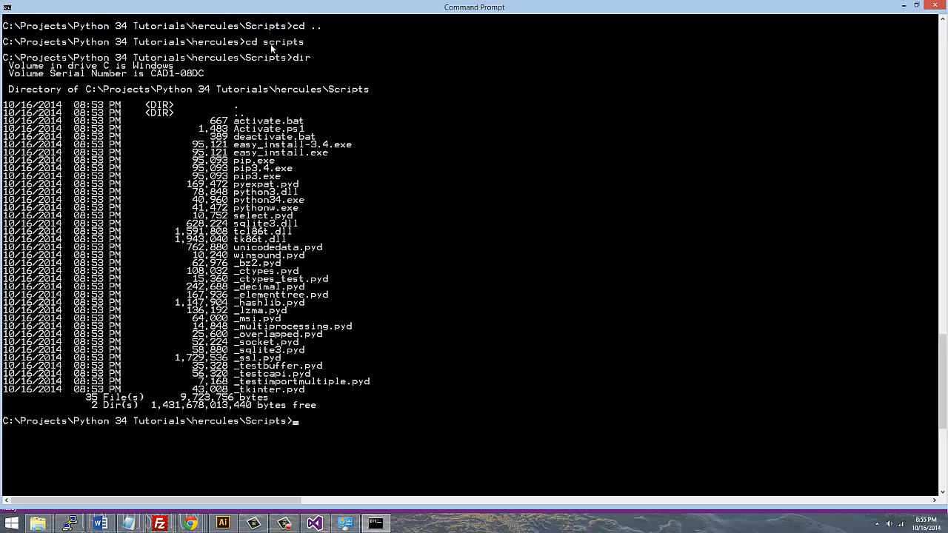
pyautogui.write('activate.bat')
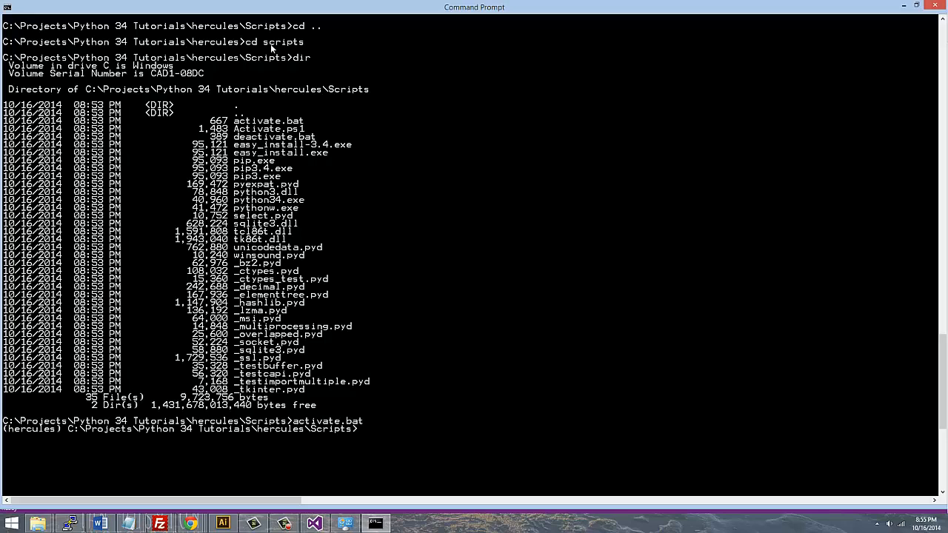
pyautogui.moveTo(138, 159)
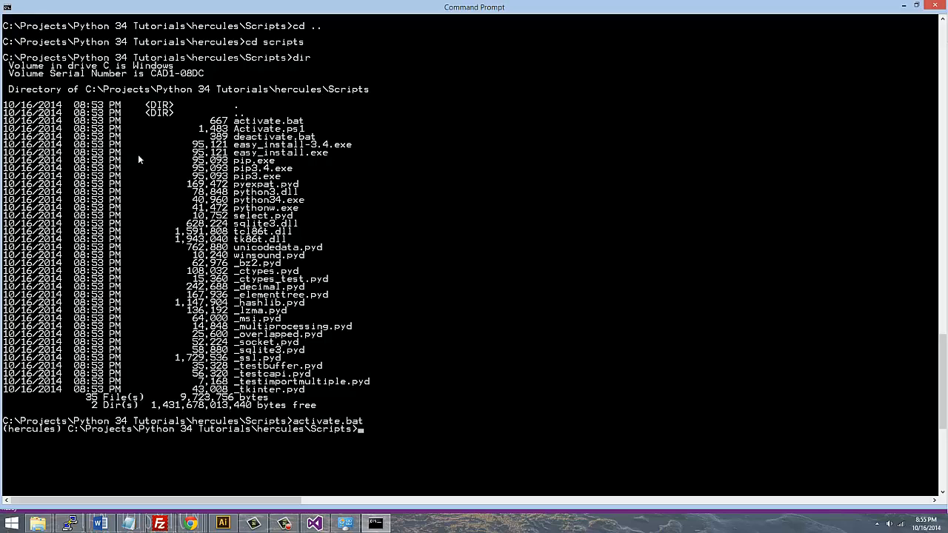
pyautogui.moveTo(51, 432)
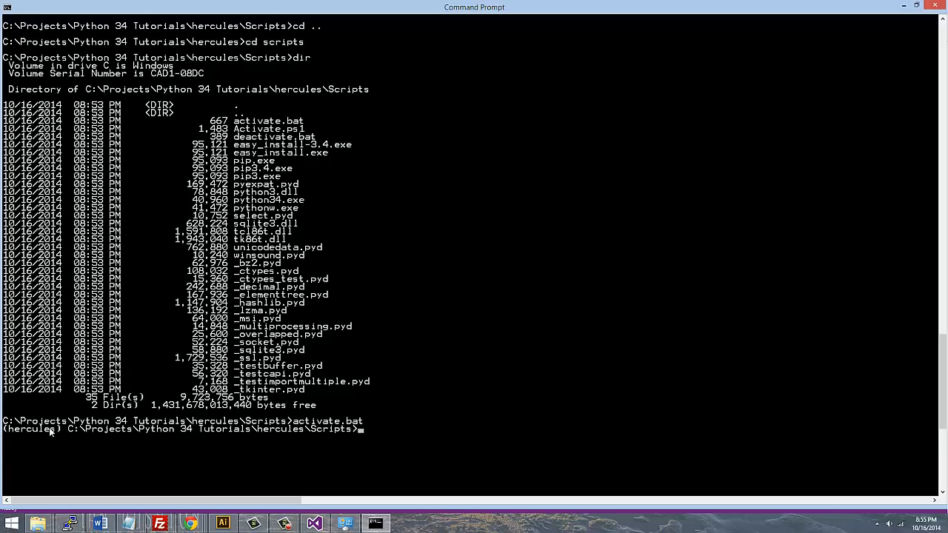
pyautogui.moveTo(68, 437)
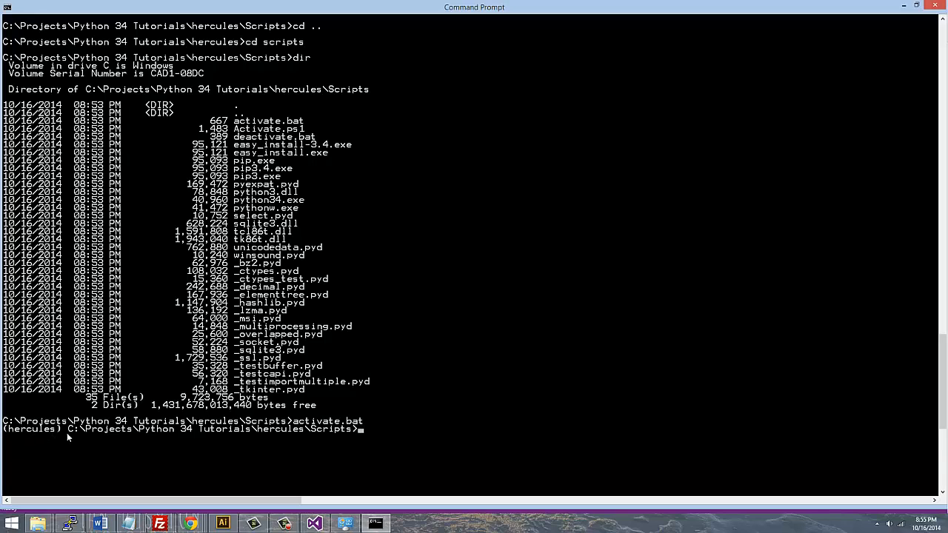
pyautogui.moveTo(384, 425)
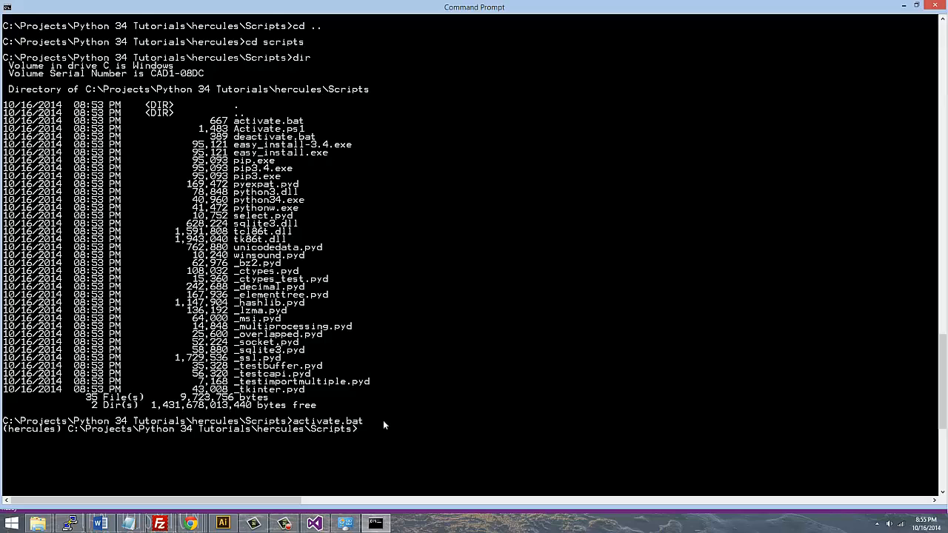
# - Run 'pip install test this shiz', hitting a fatal launcher error, and dismiss the avast popup
pyautogui.write('cd')
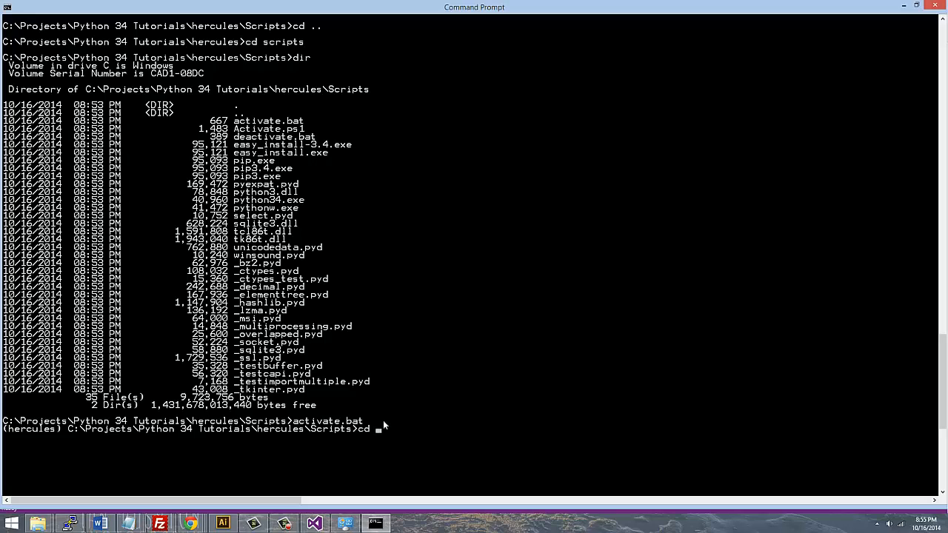
pyautogui.write('pip')
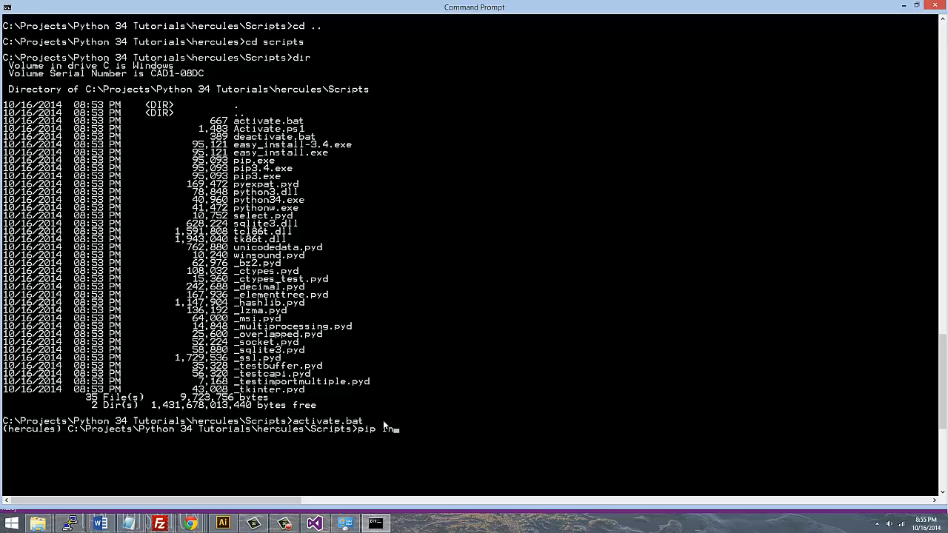
pyautogui.write('install')
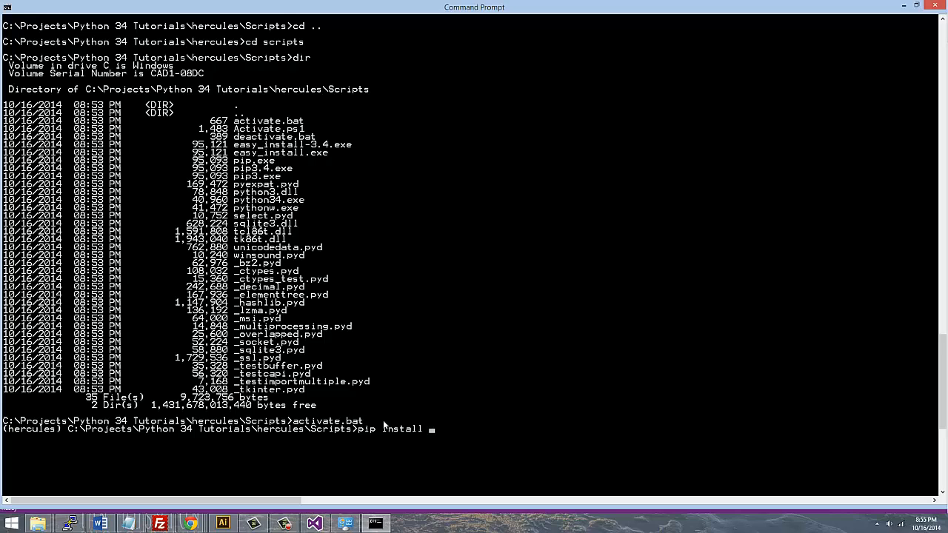
pyautogui.write('test this shiz')
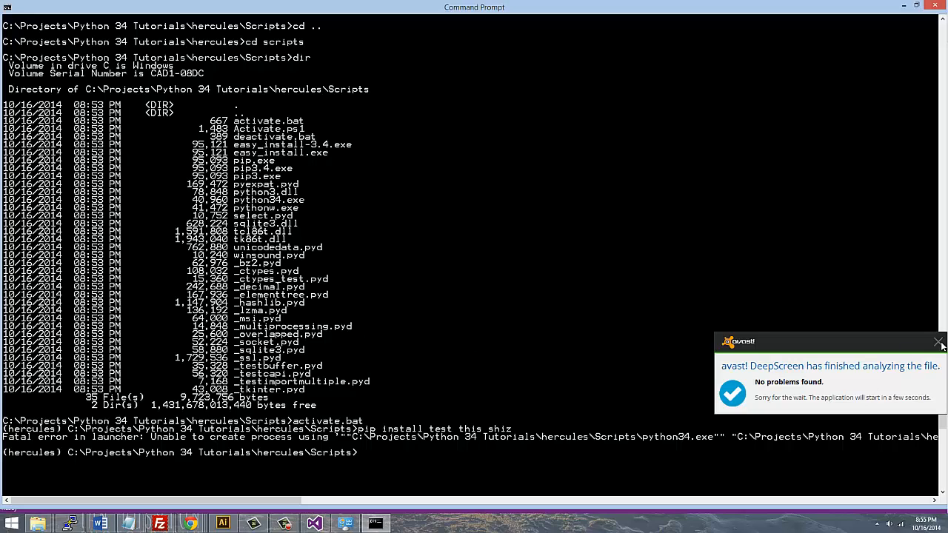
pyautogui.click(939, 342)
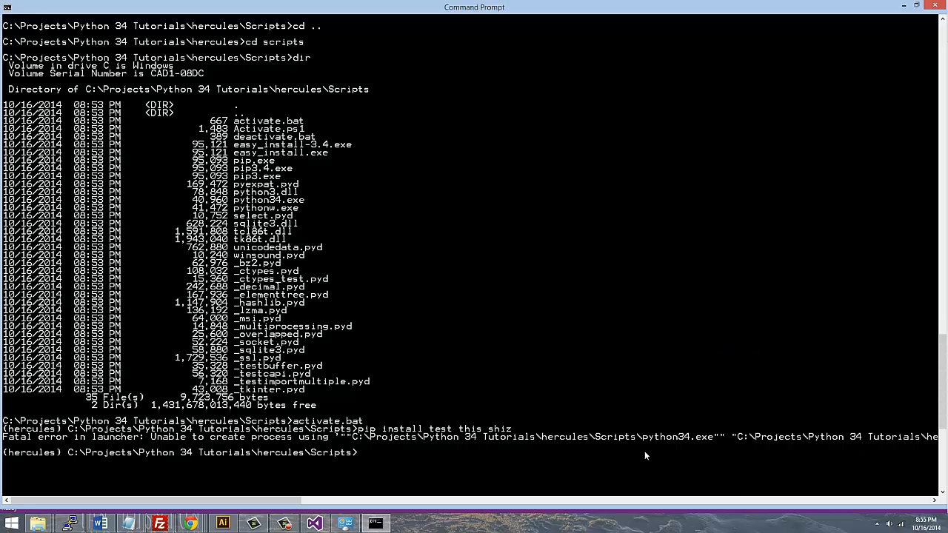
pyautogui.moveTo(311, 439)
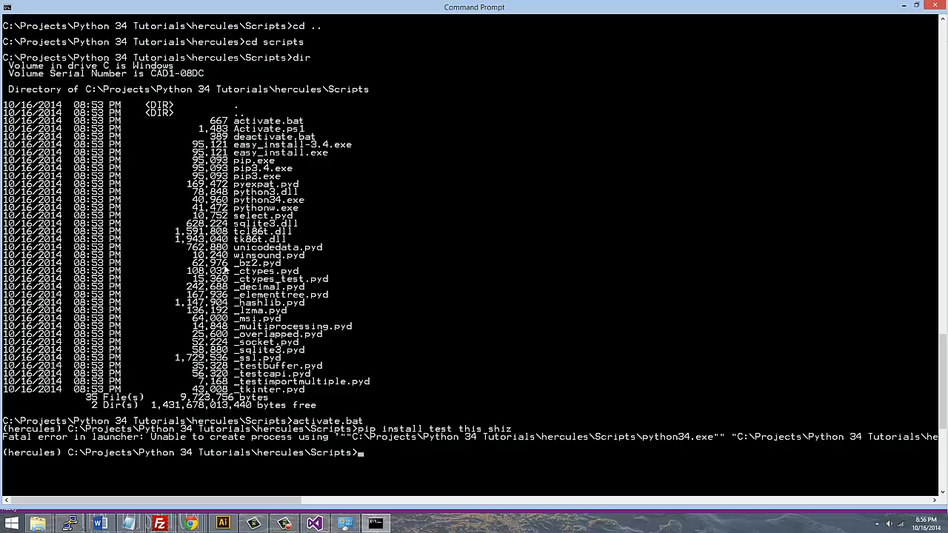
pyautogui.moveTo(546, 129)
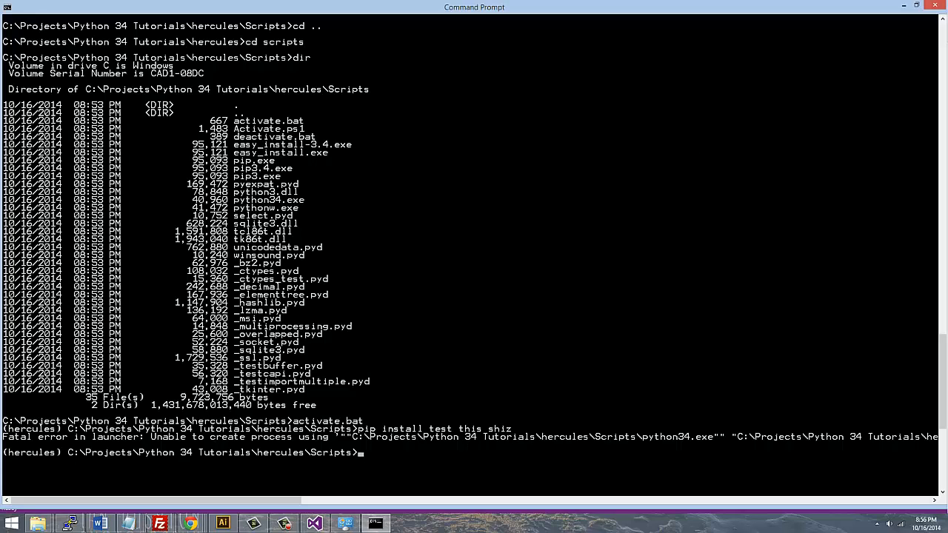
pyautogui.moveTo(351, 352)
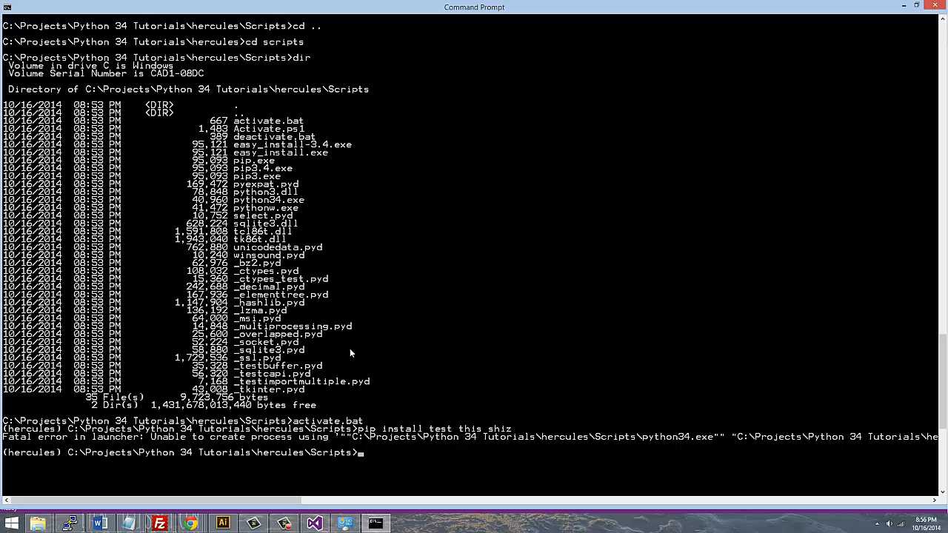
pyautogui.moveTo(659, 349)
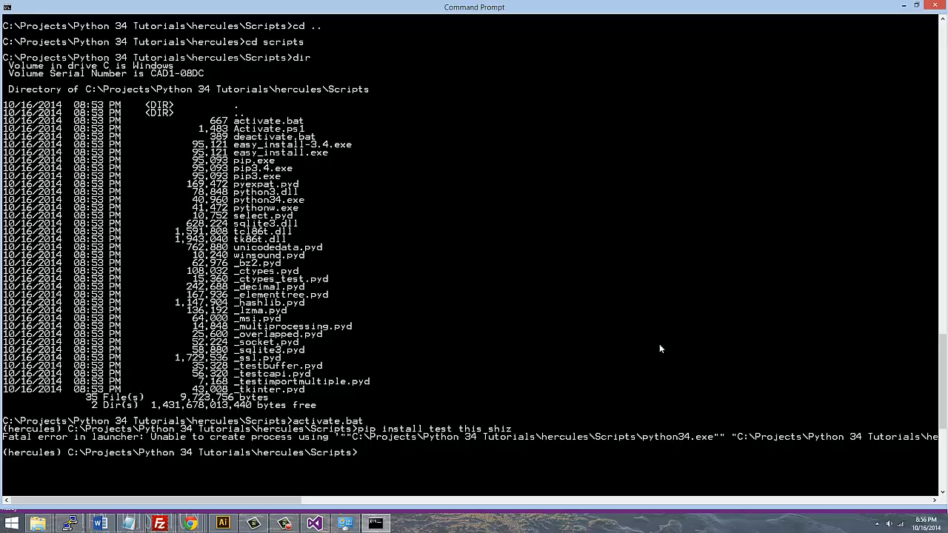
pyautogui.moveTo(664, 342)
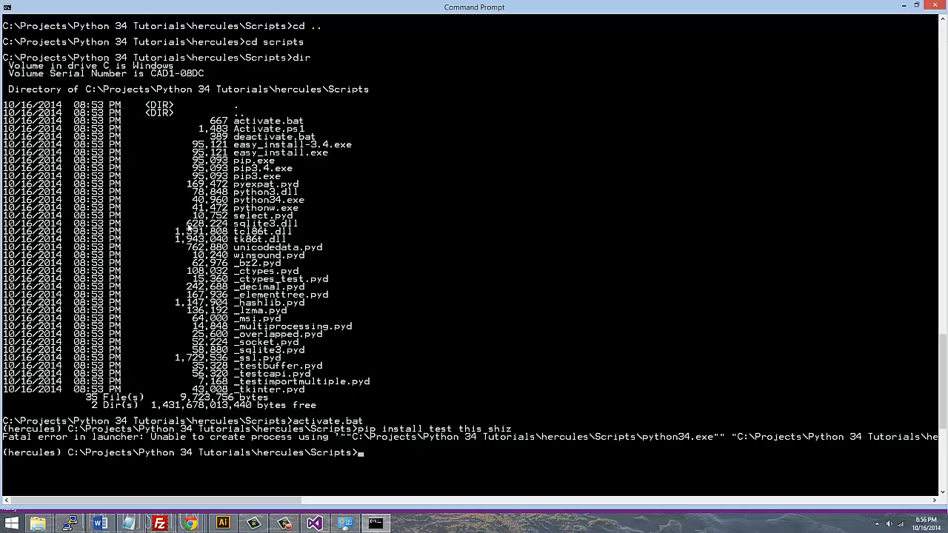
pyautogui.moveTo(441, 314)
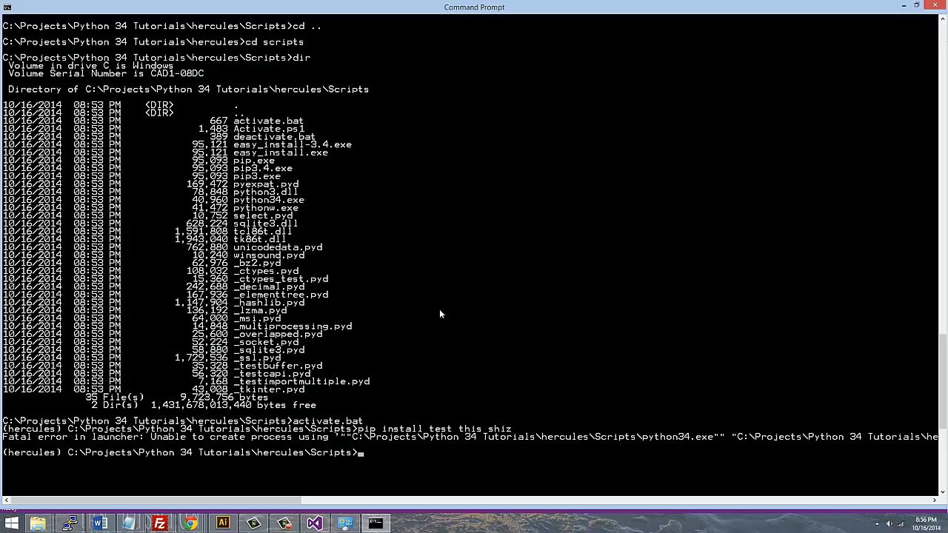
pyautogui.moveTo(837, 342)
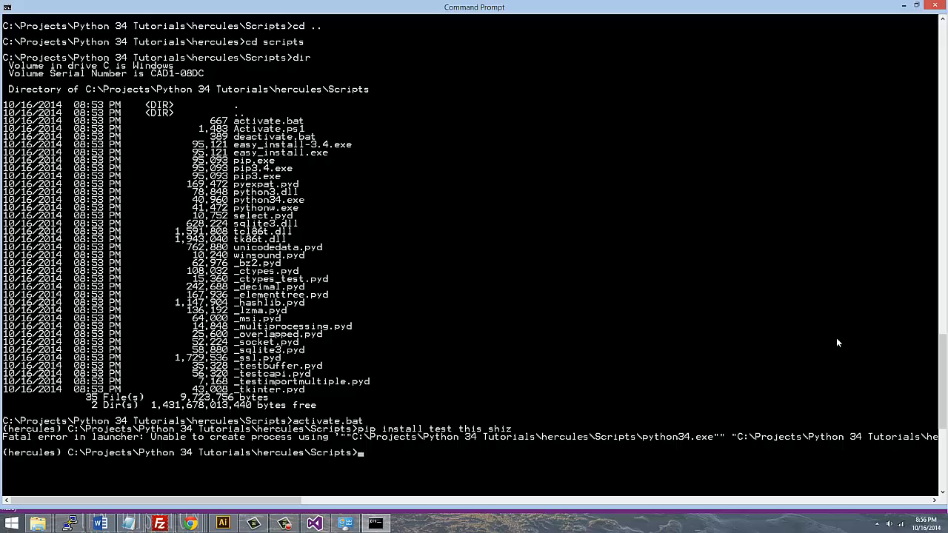